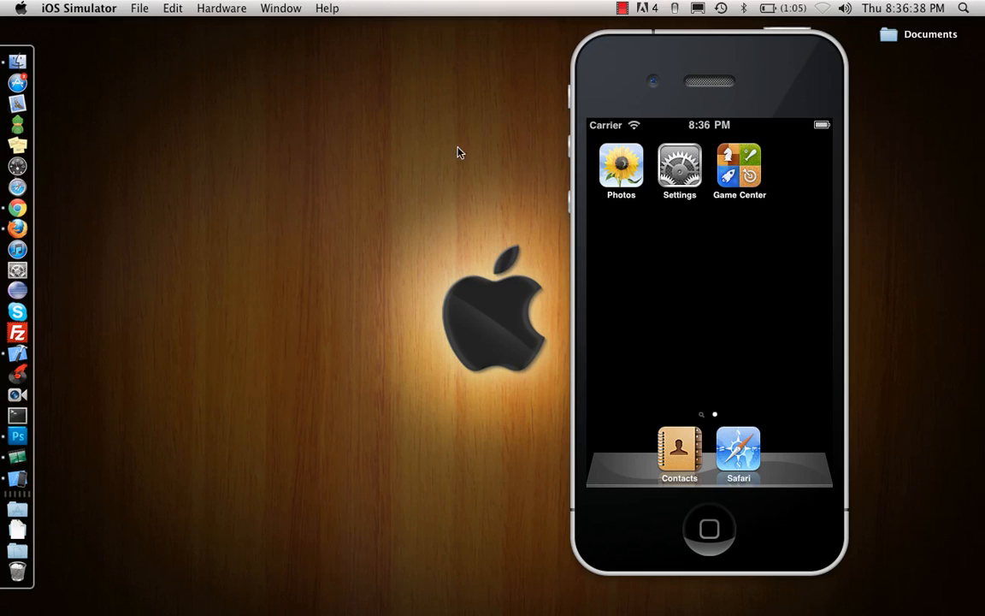
mouse_move(396, 104)
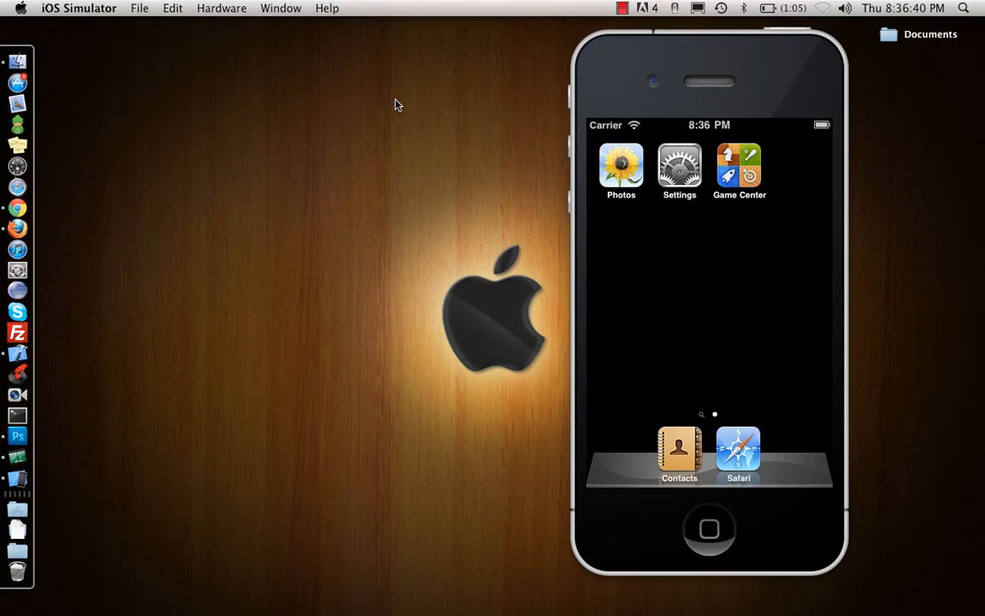
mouse_move(20, 368)
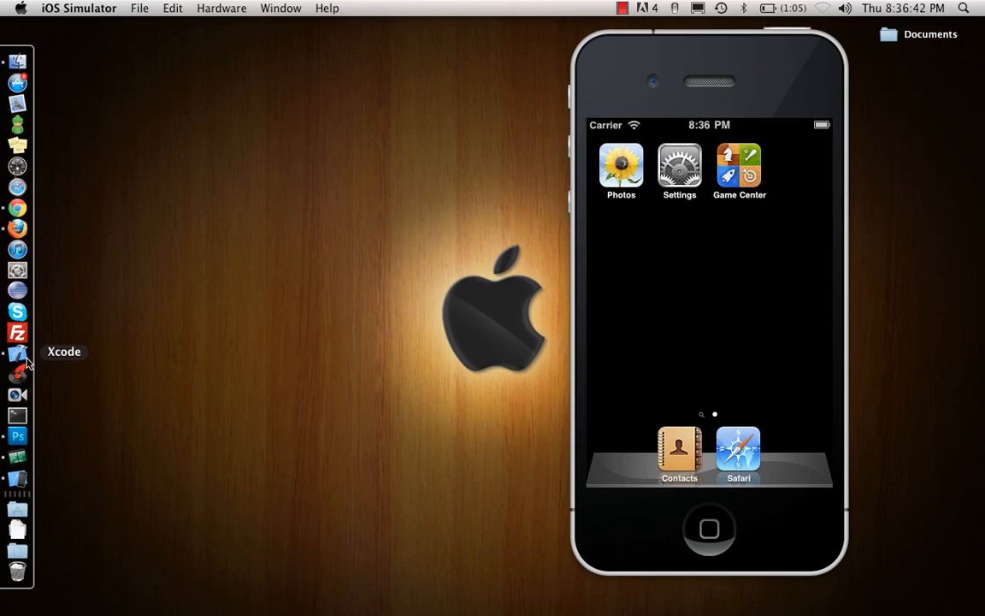
Bring Xcode to the front from the iOS Simulator via its Dock icon.
left_click(15, 373)
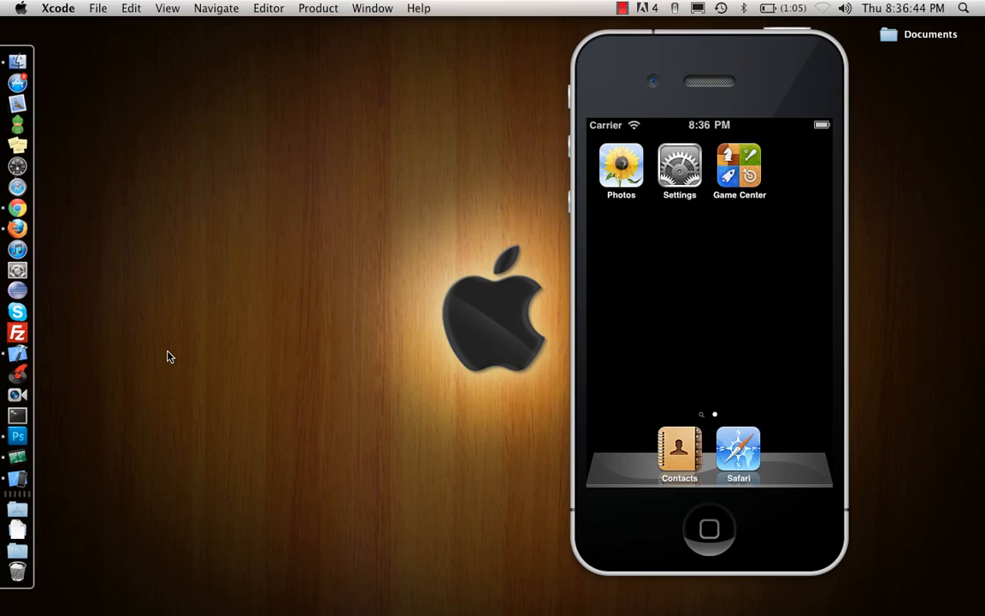
mouse_move(94, 20)
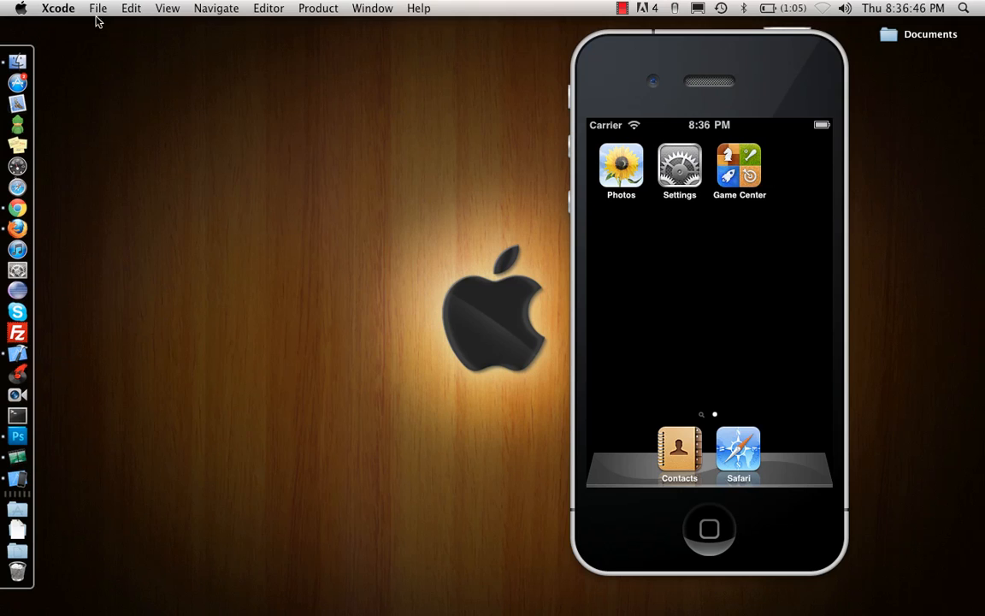
Create a new View-based Application iPhone project named PlistApp.
left_click(100, 7)
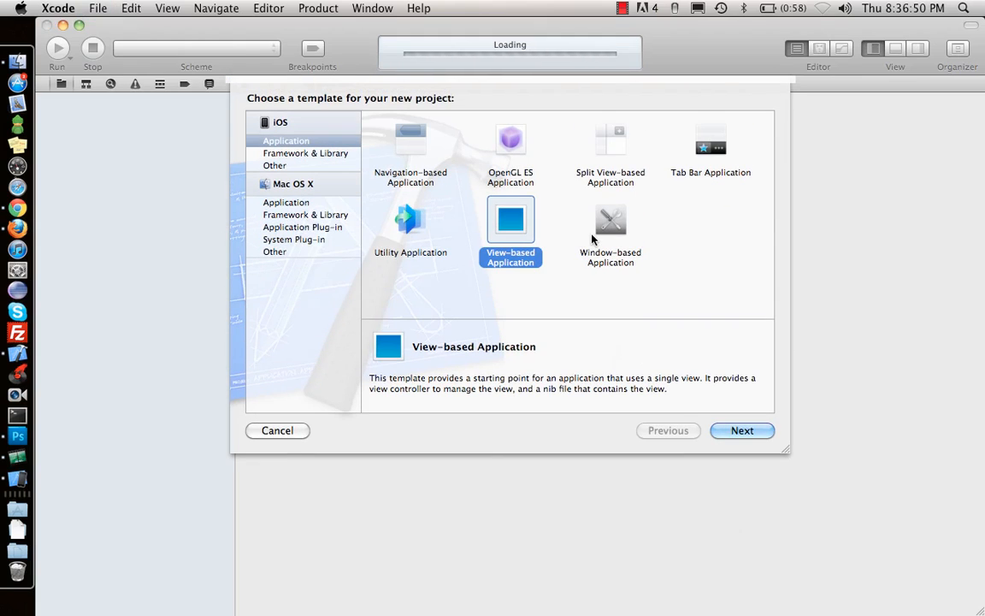
left_click(743, 431)
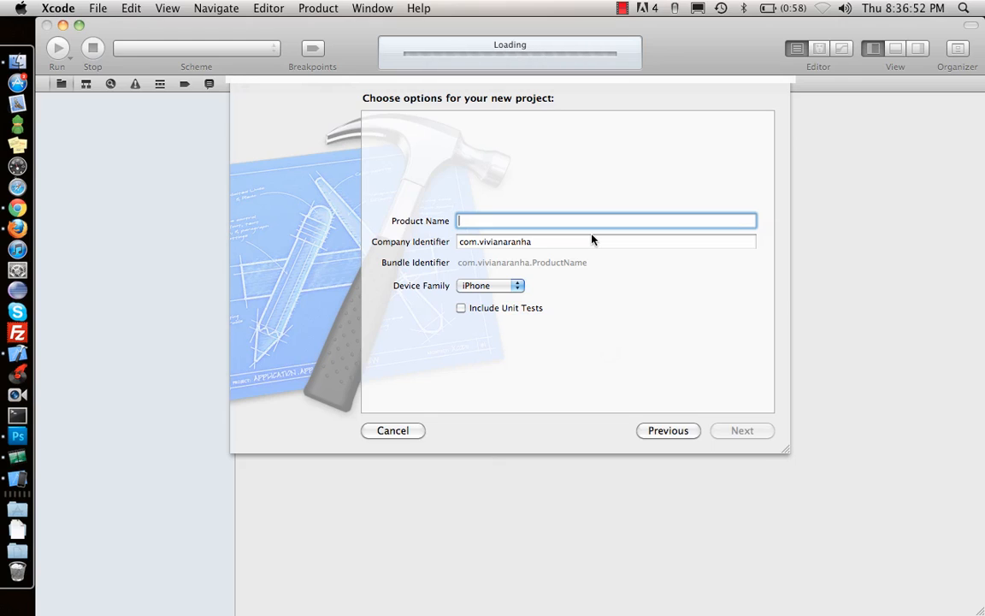
type("Plisr")
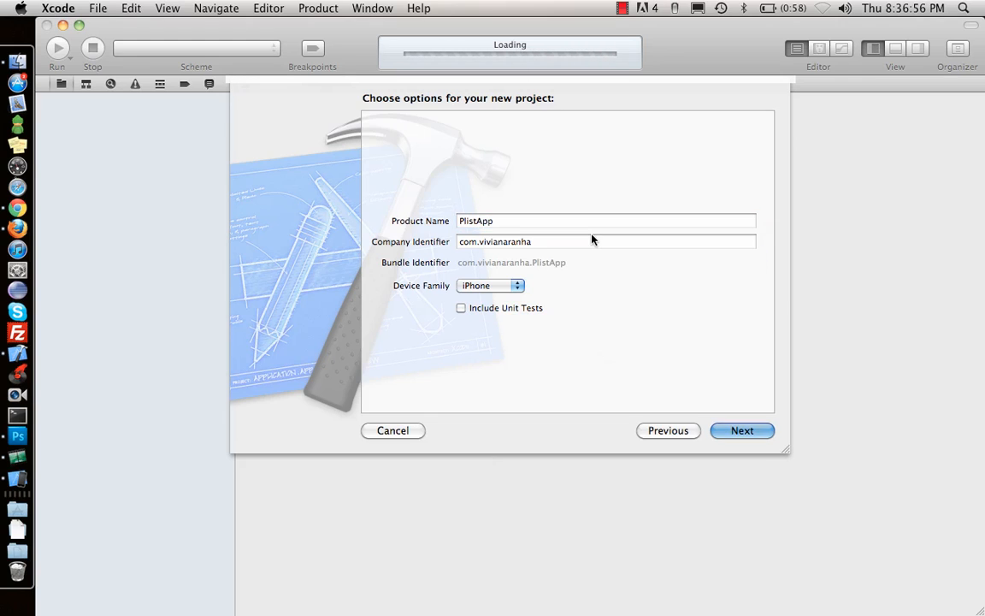
left_click(743, 431)
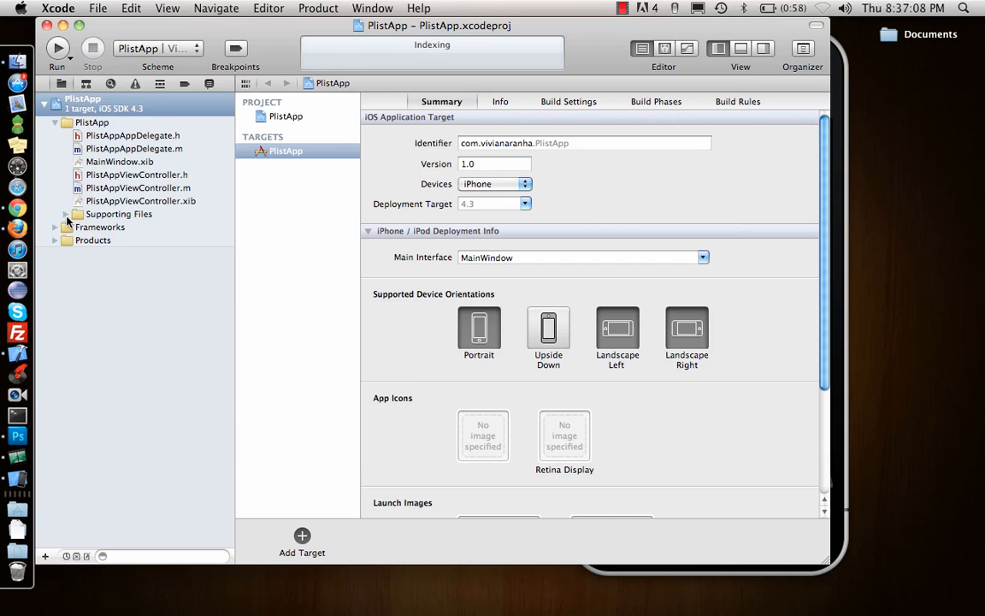
Open PlistApp-Info.plist from Supporting Files and peek at Supported interface orientations.
left_click(67, 214)
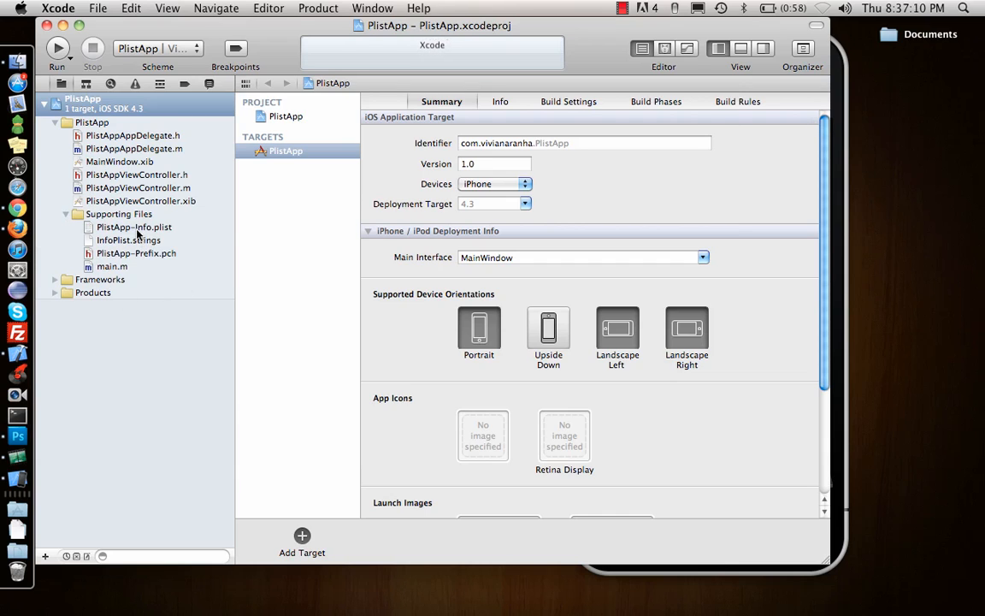
left_click(134, 226)
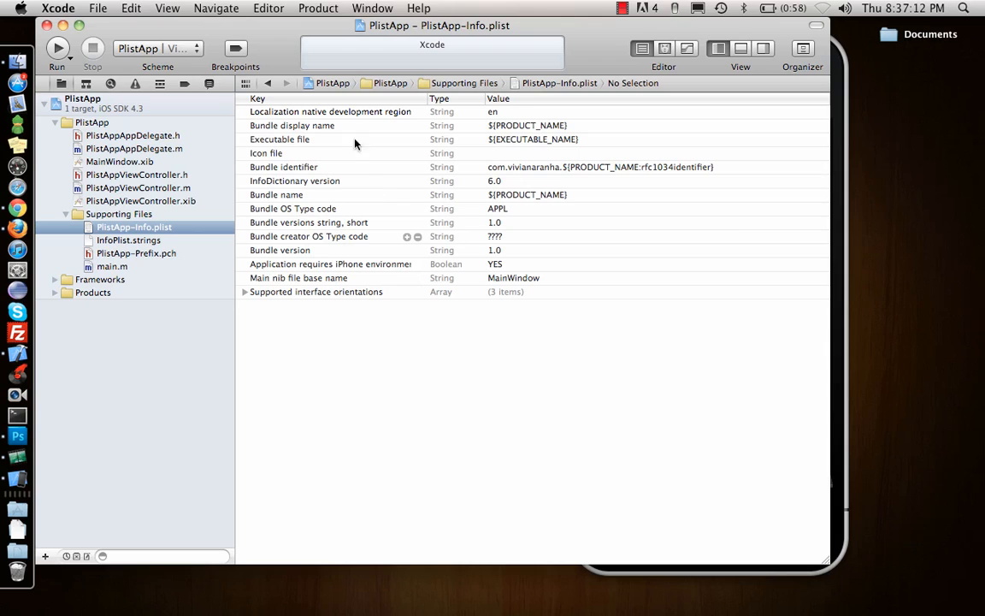
mouse_move(447, 232)
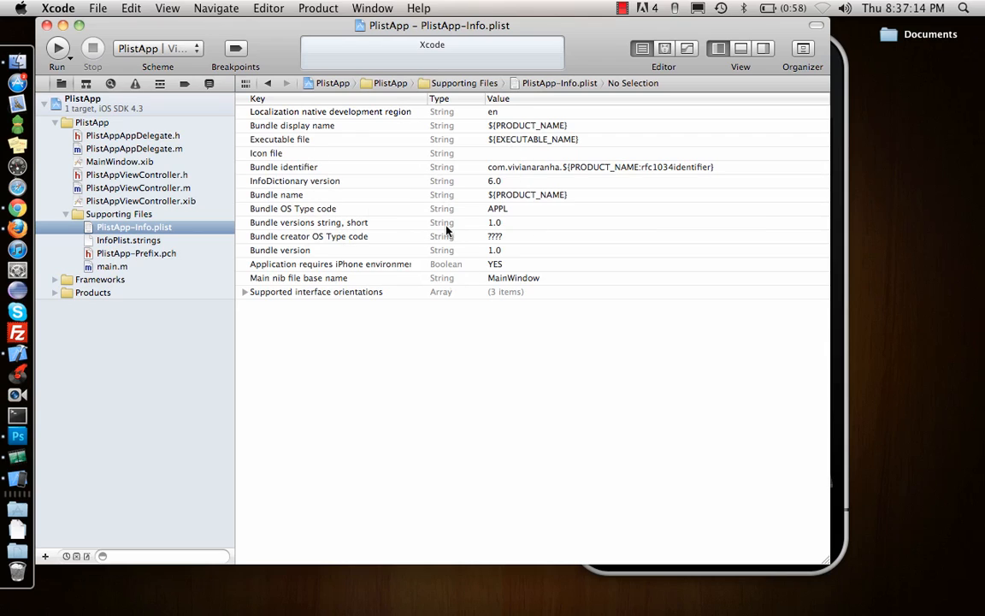
mouse_move(422, 270)
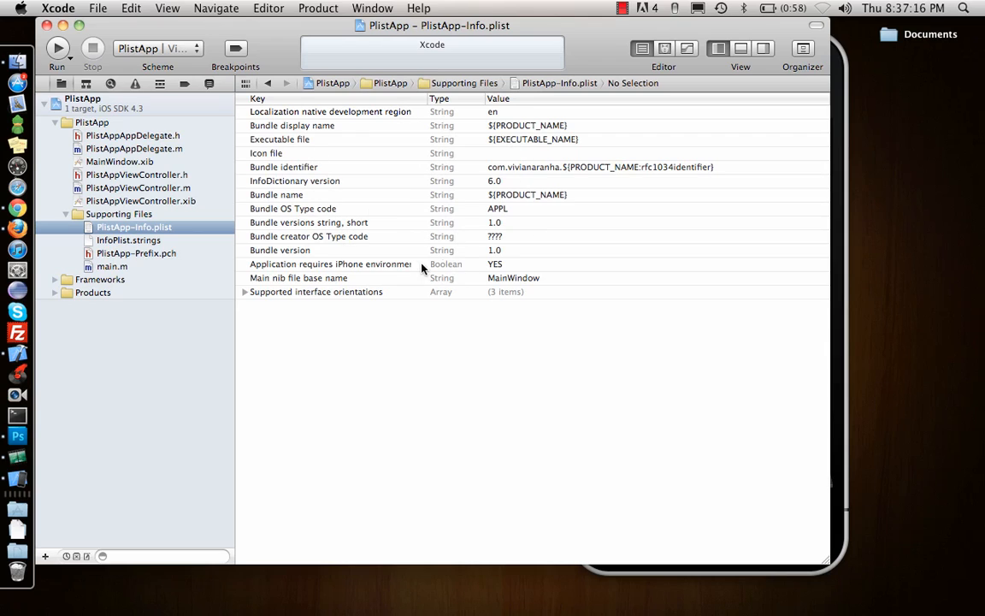
left_click(247, 290)
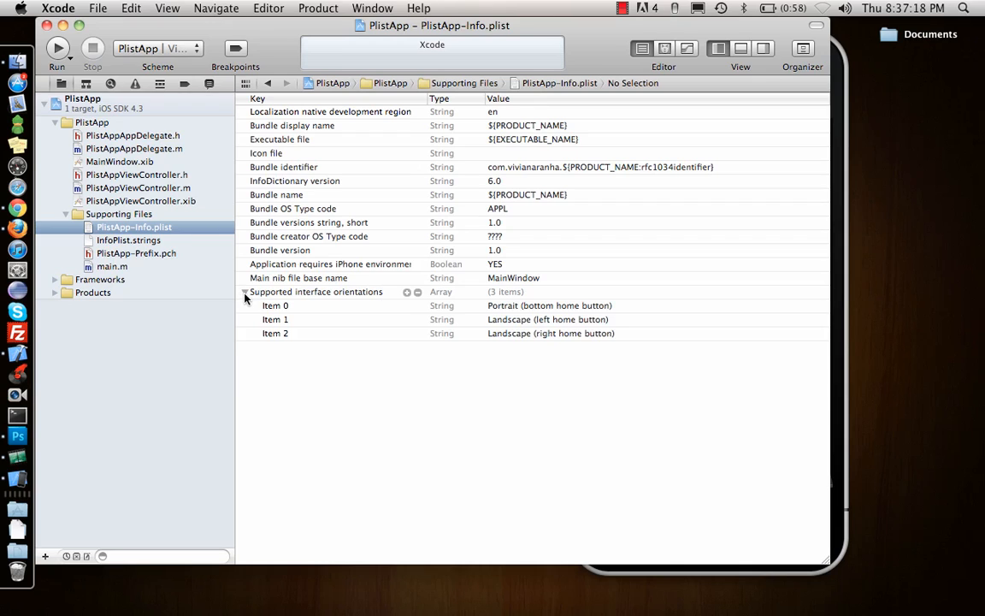
left_click(246, 290)
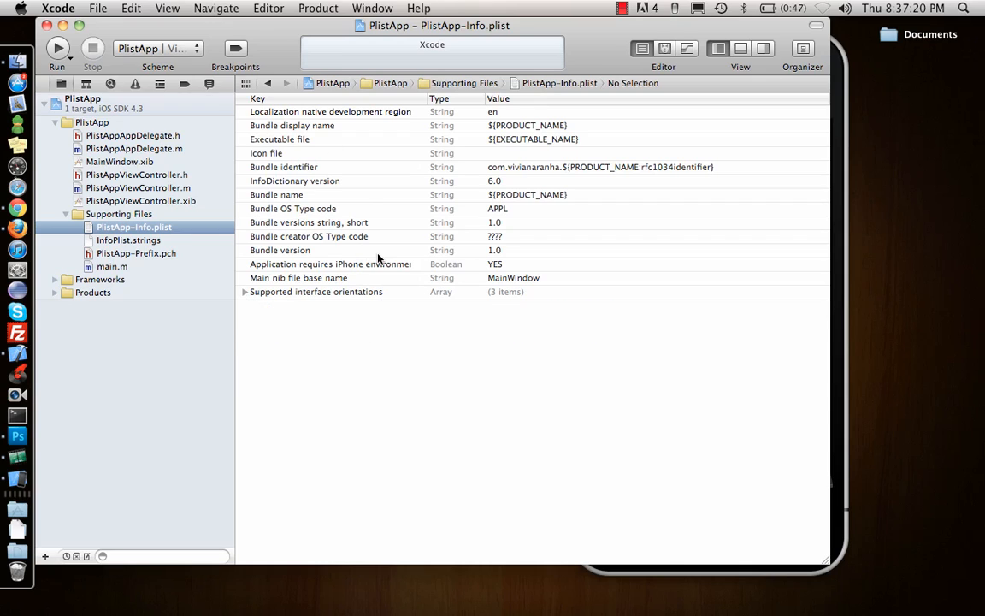
mouse_move(470, 344)
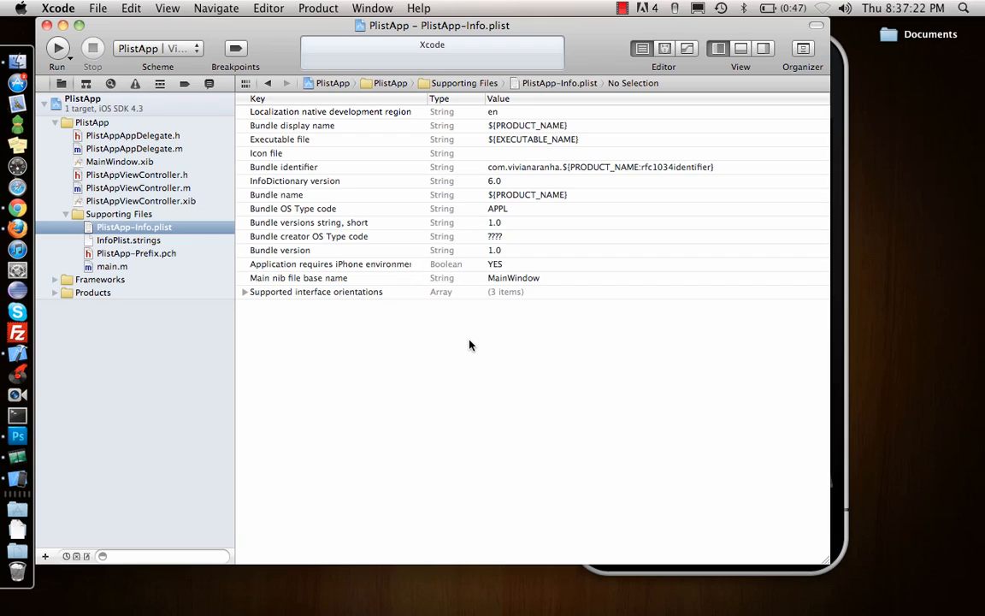
mouse_move(345, 277)
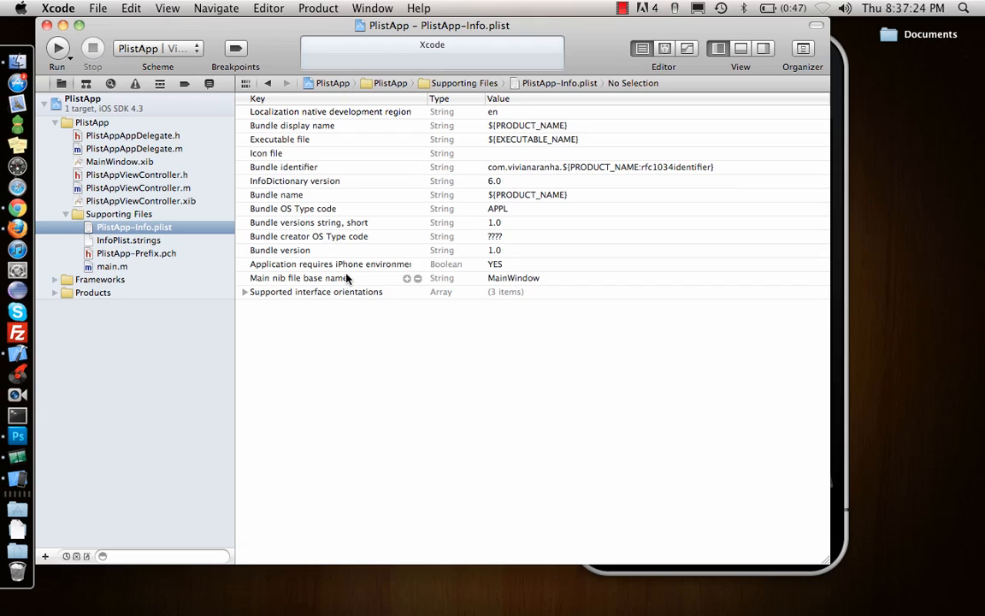
mouse_move(540, 332)
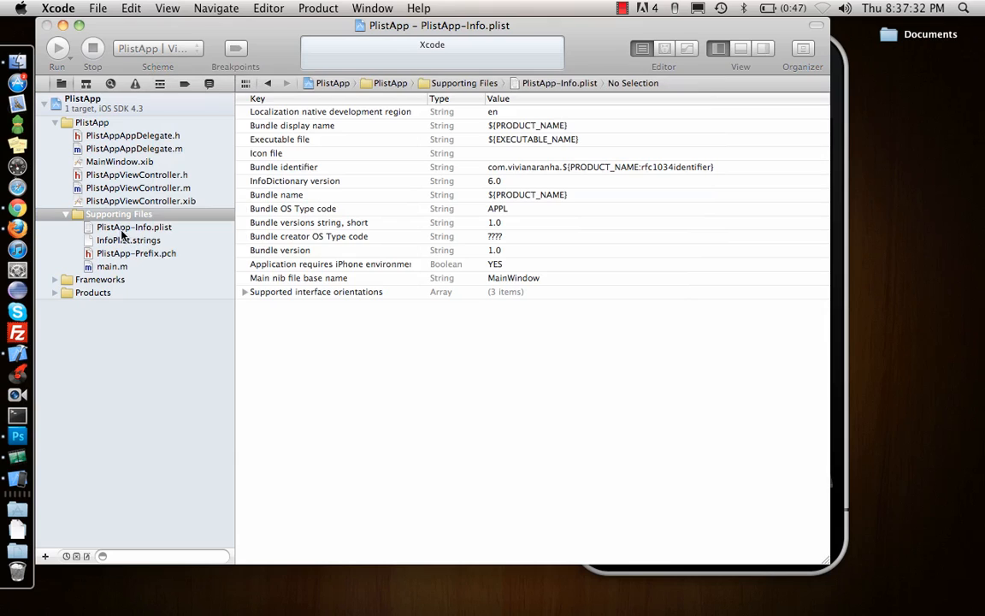
View PlistApp-Info.plist as XML source code and select its development region lines.
right_click(133, 226)
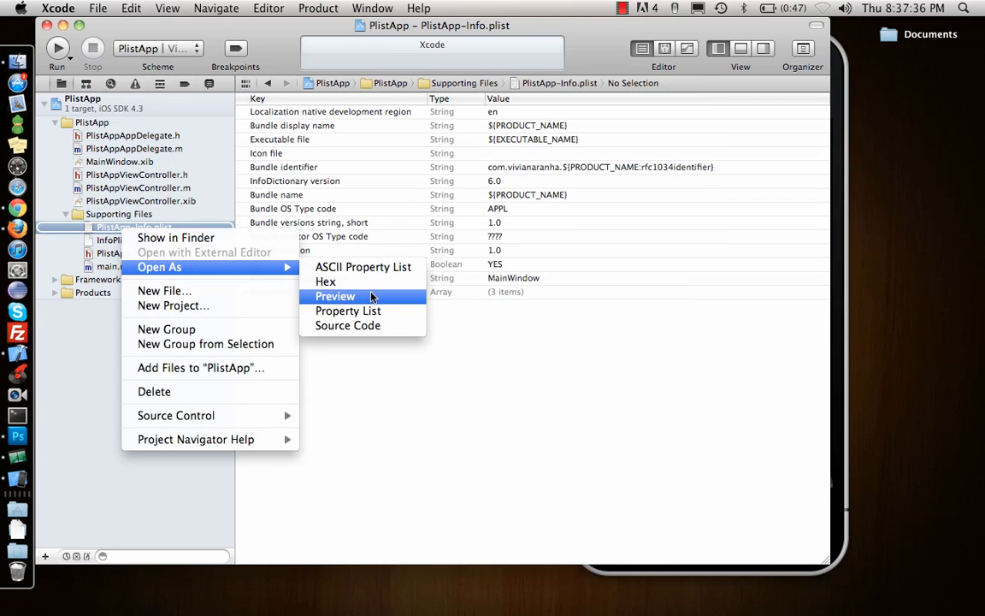
mouse_move(347, 325)
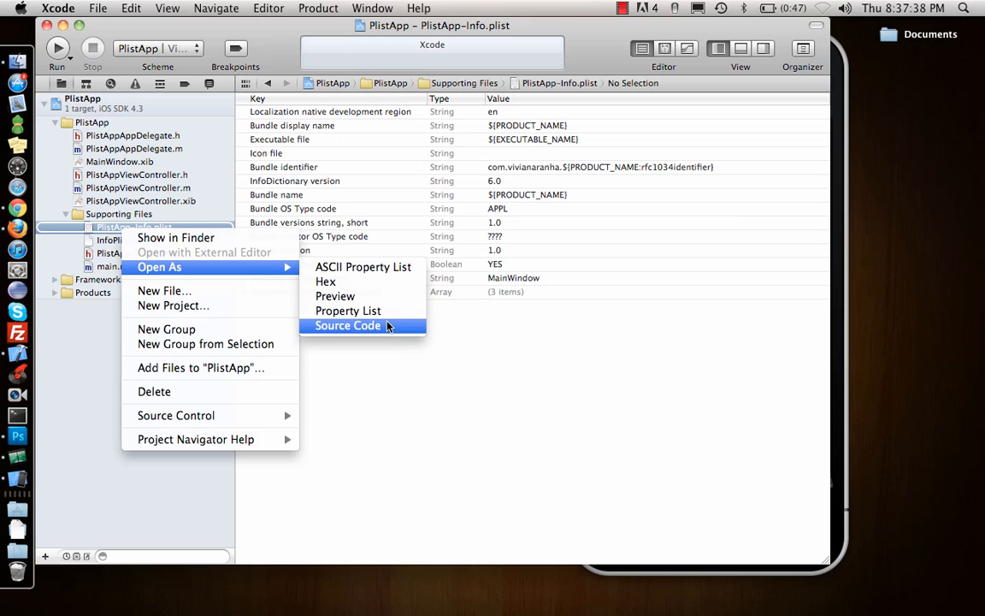
left_click(347, 325)
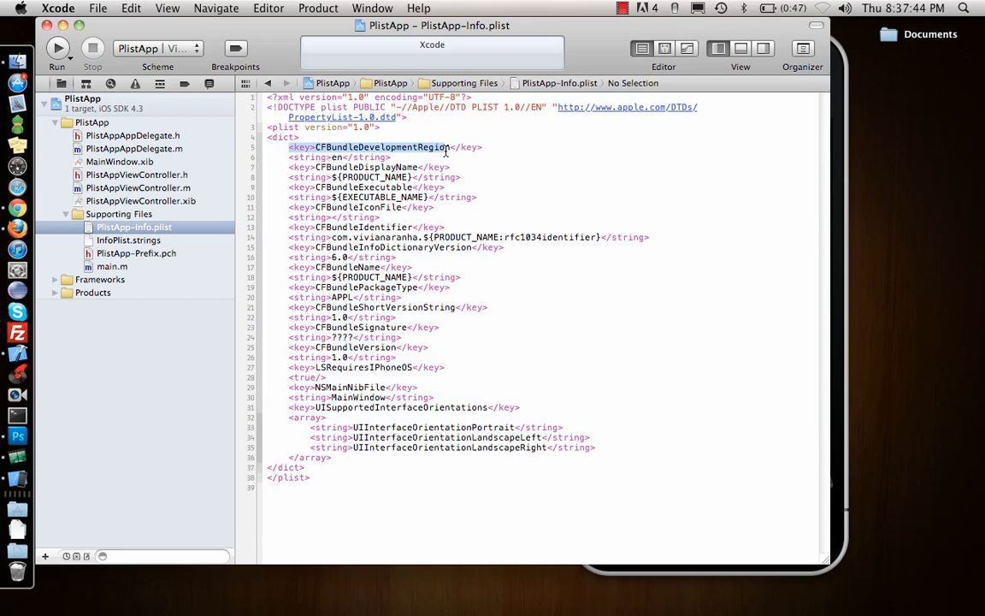
left_click(325, 158)
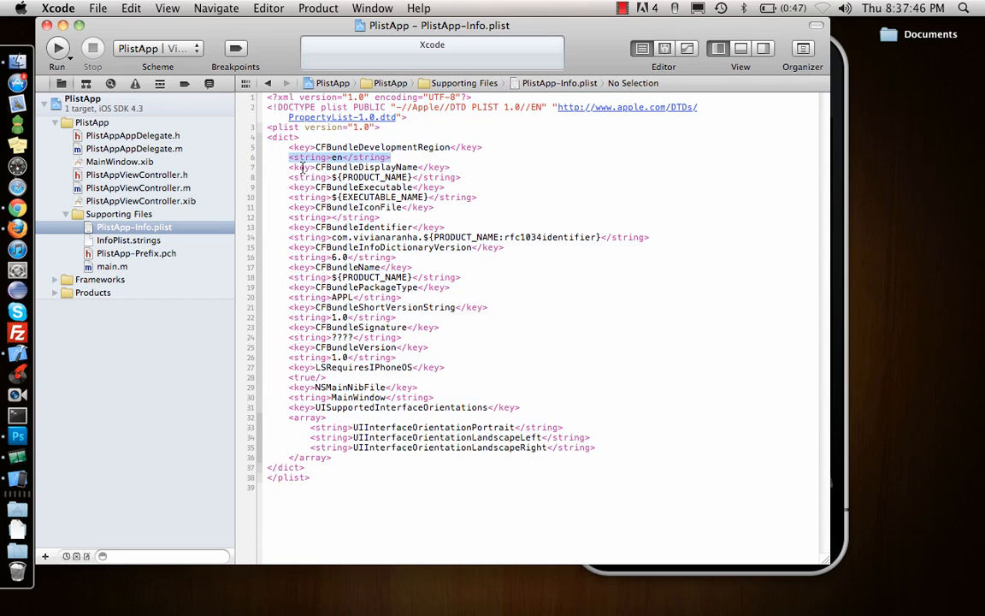
left_click_drag(299, 167, 475, 196)
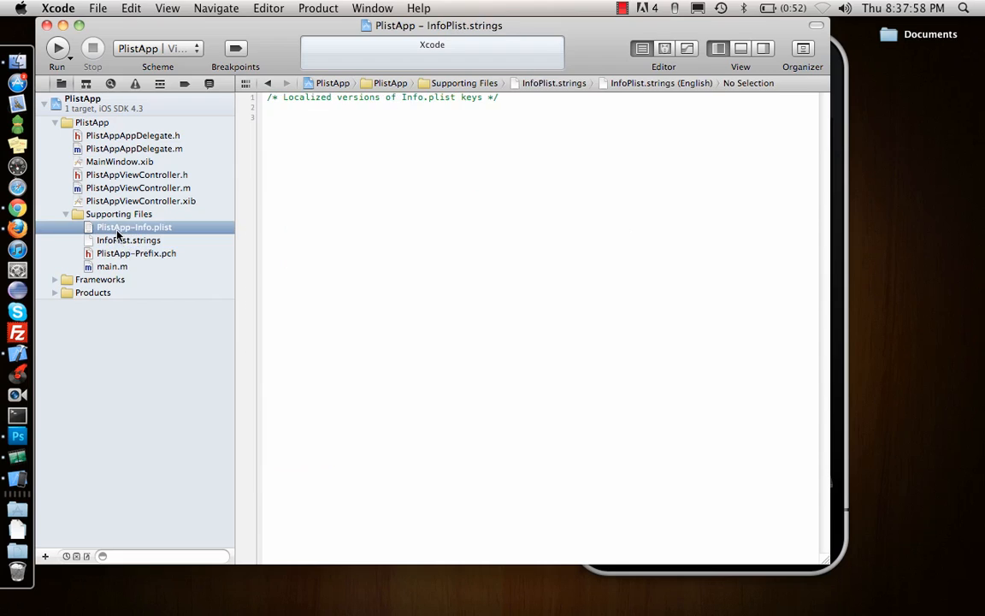
Add a new Property List resource file named global to Supporting Files.
left_click(133, 226)
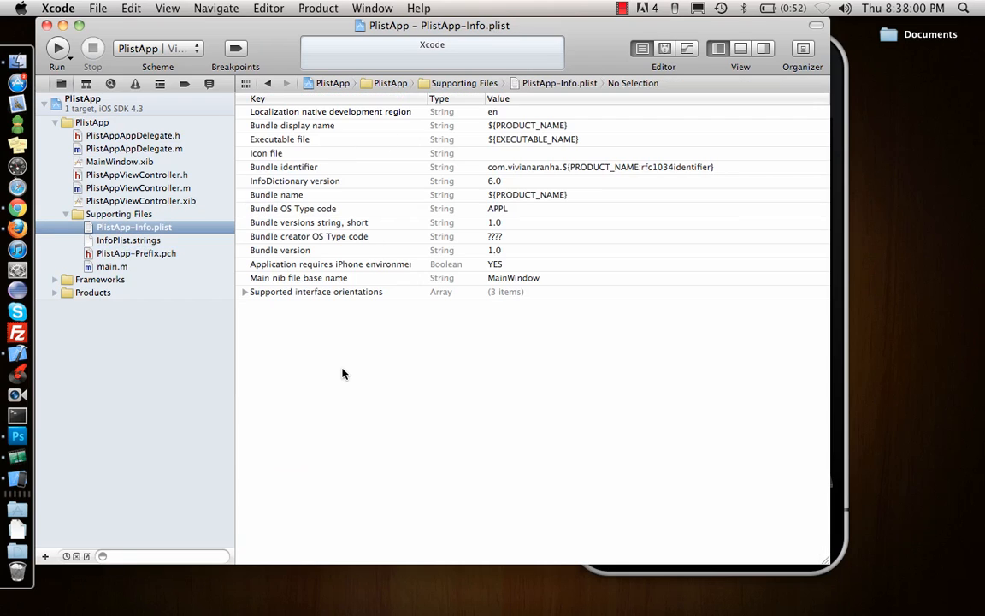
left_click(118, 214)
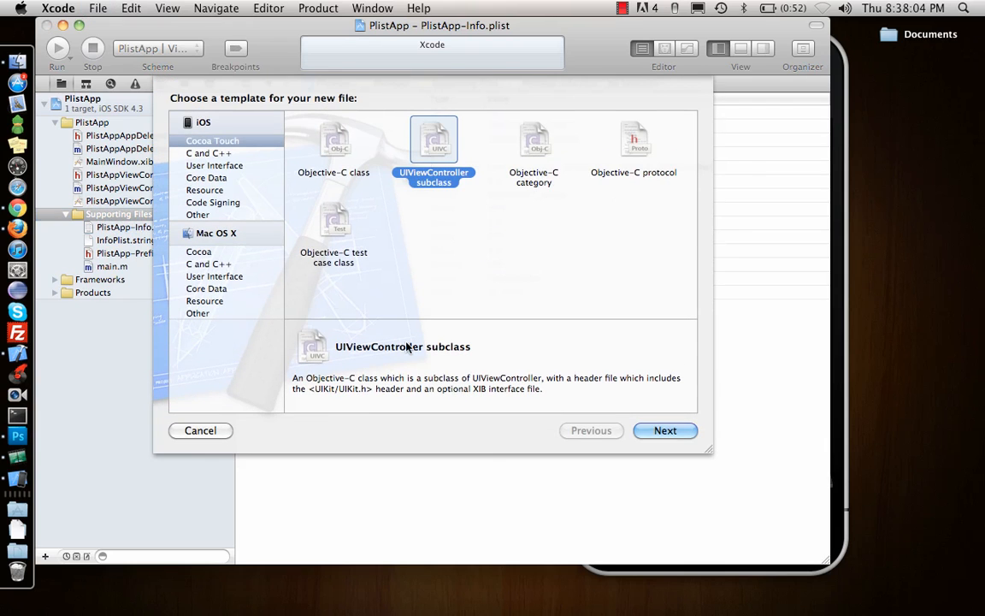
left_click(198, 215)
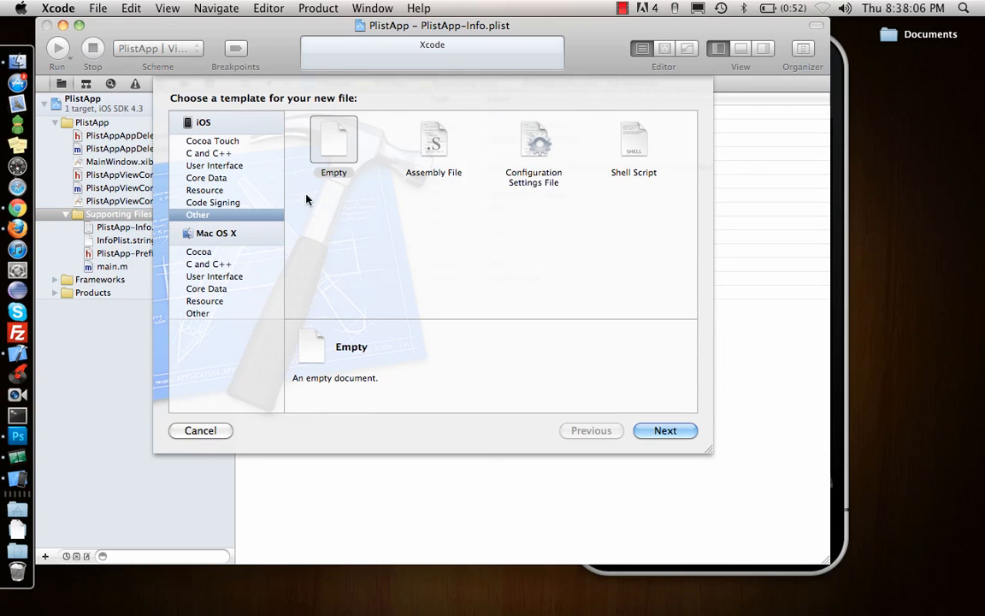
left_click(205, 189)
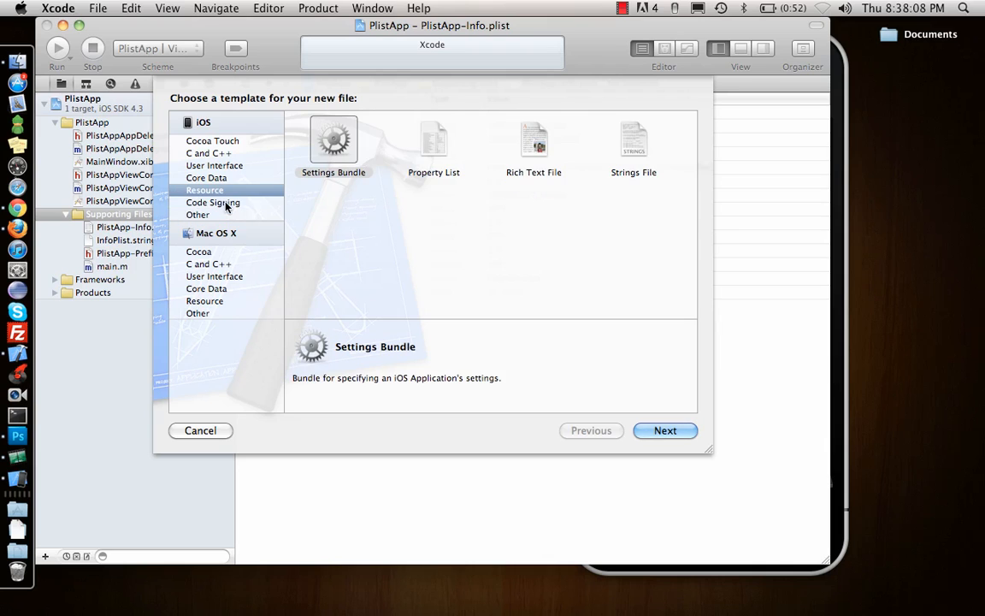
left_click(435, 140)
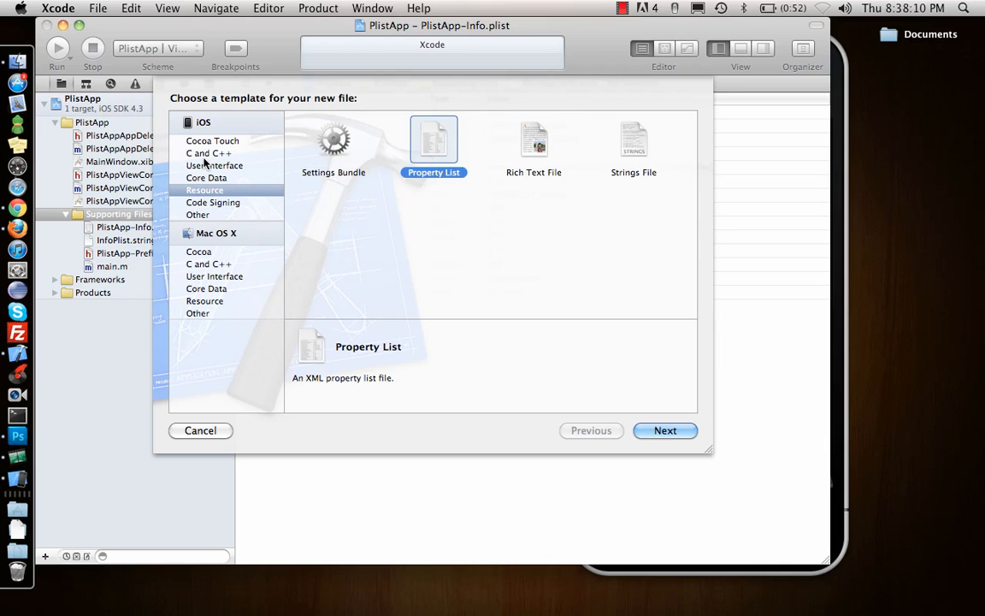
left_click(663, 431)
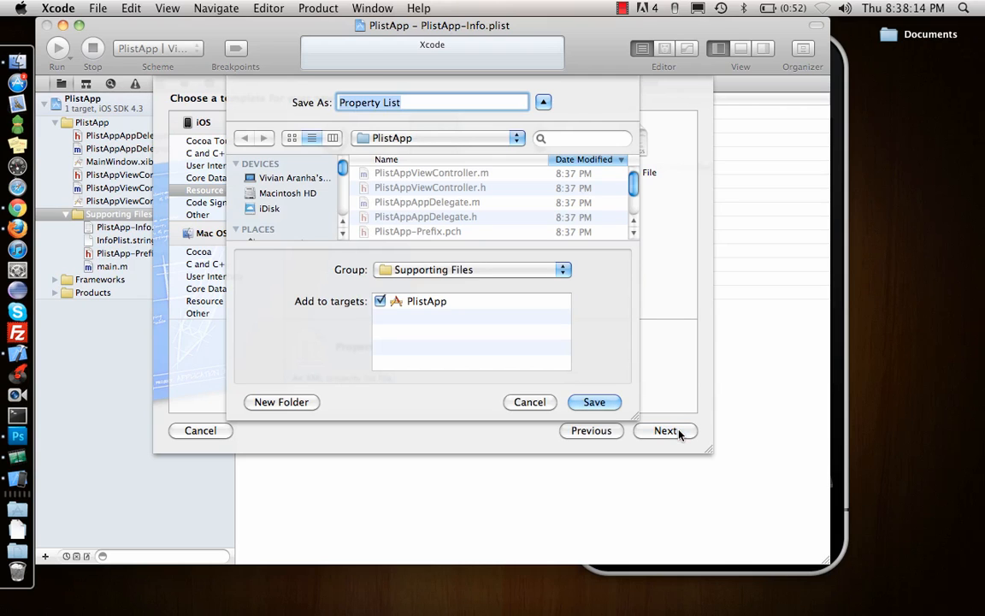
type("global")
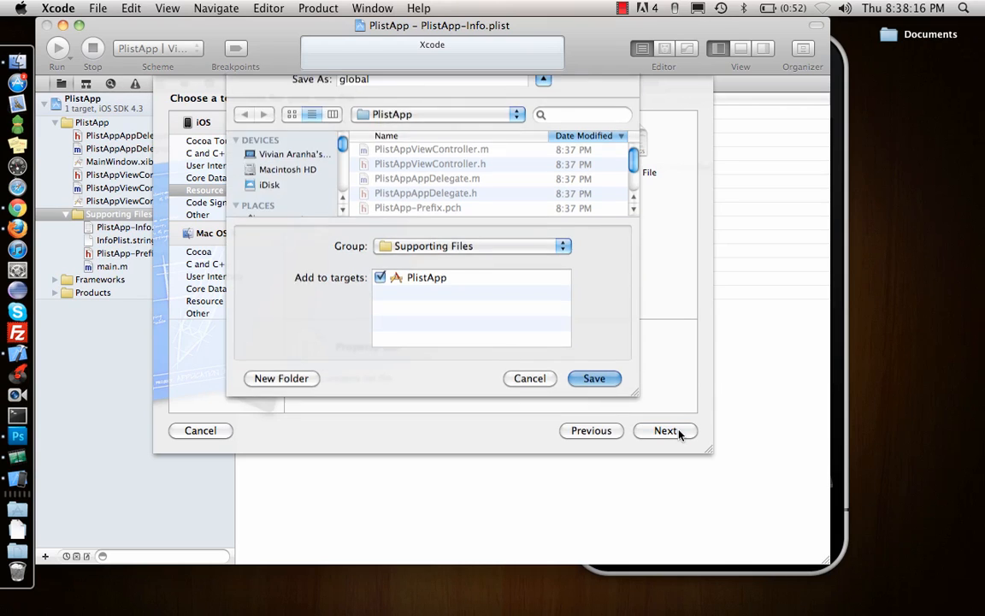
left_click(595, 378)
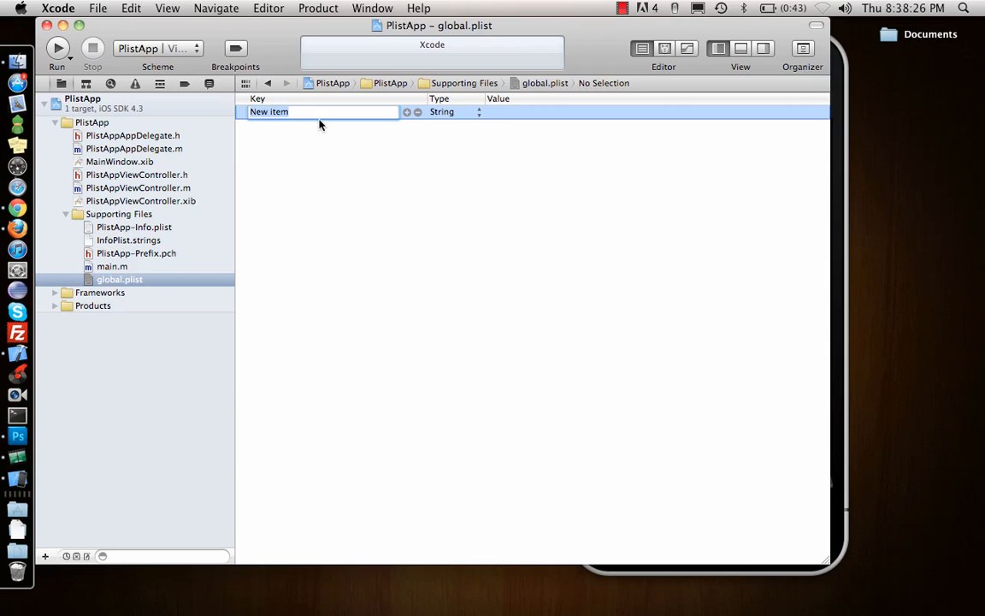
Add a 'name' string with value Vivian Ar... and an address array row with a child item.
type("name")
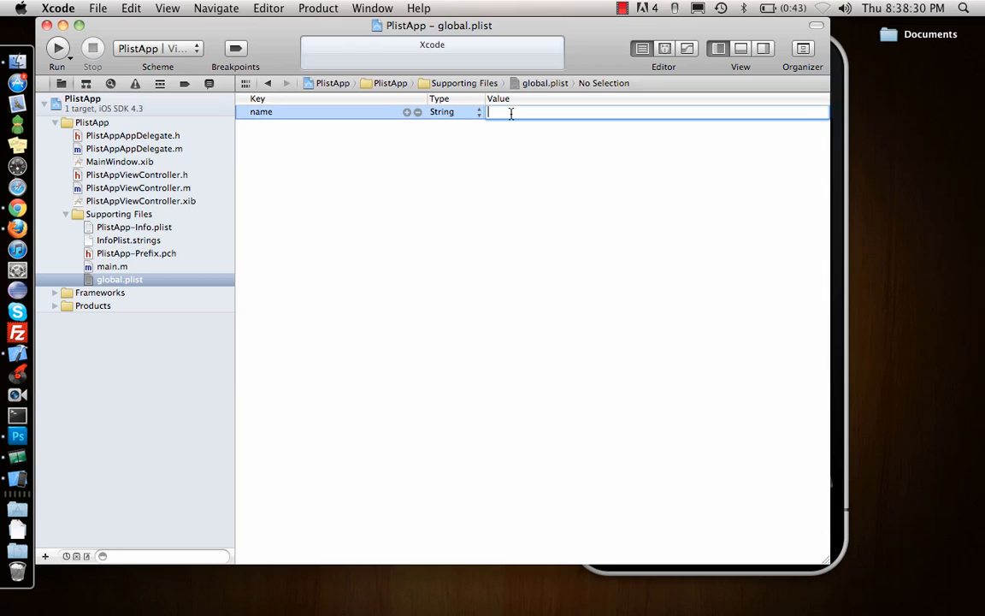
type("Vivian Aranha")
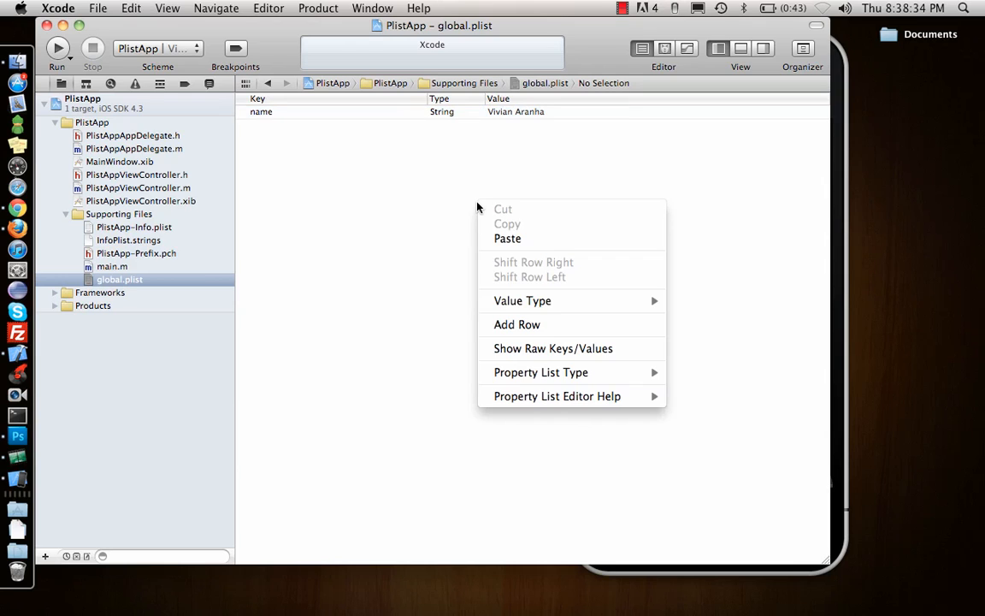
left_click(516, 324)
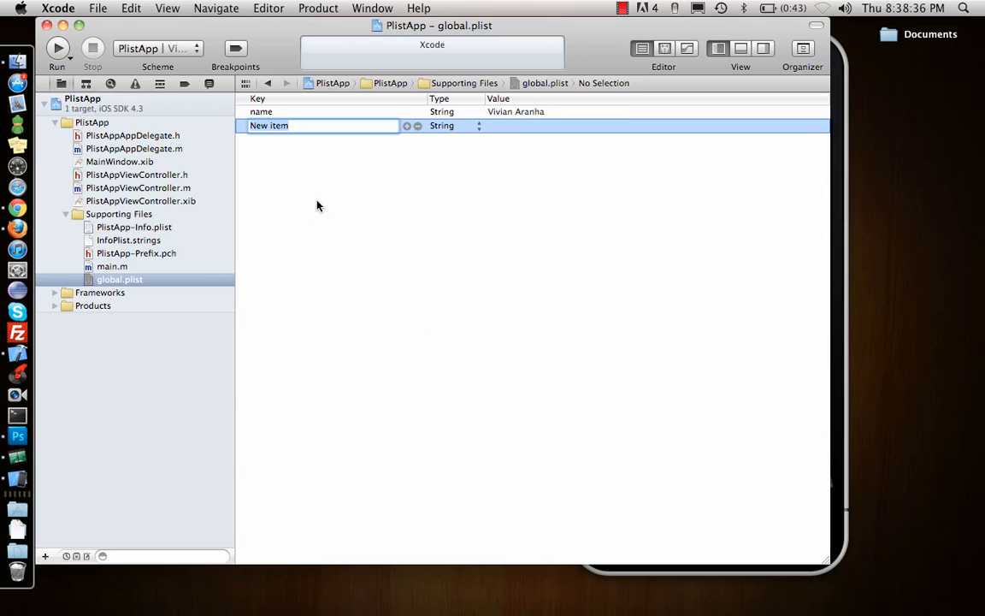
type("address")
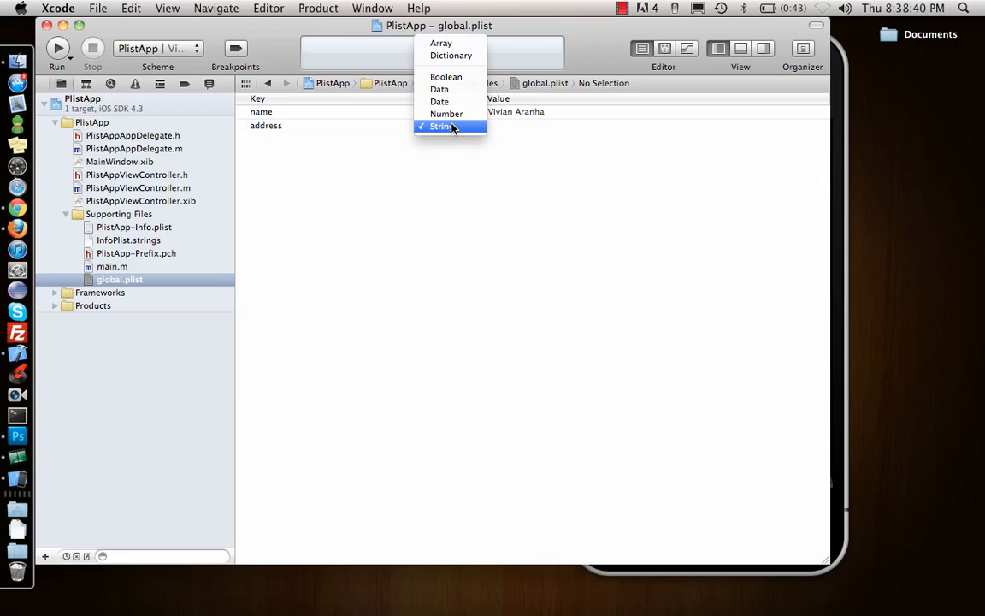
mouse_move(459, 55)
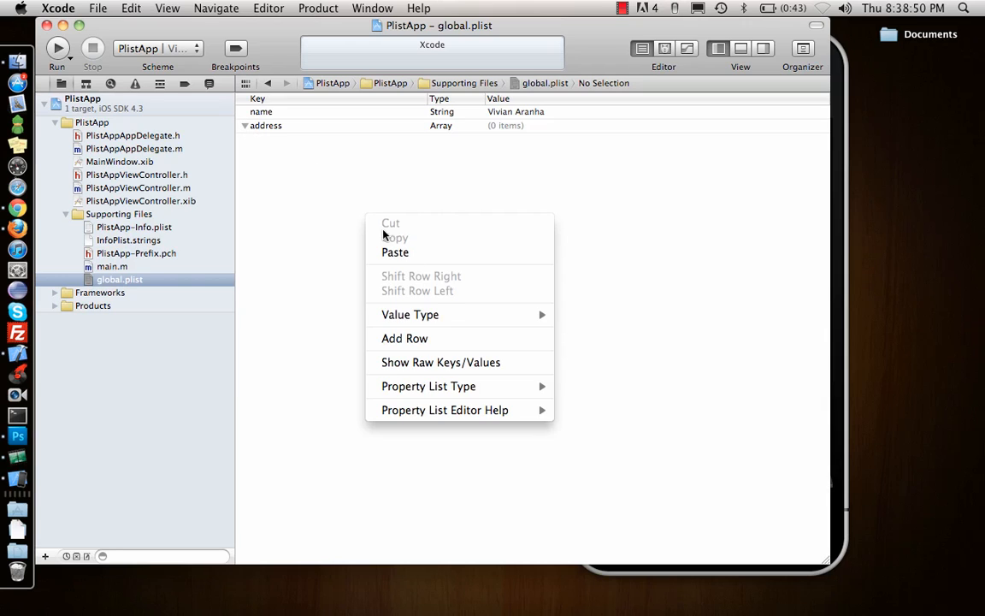
left_click(404, 339)
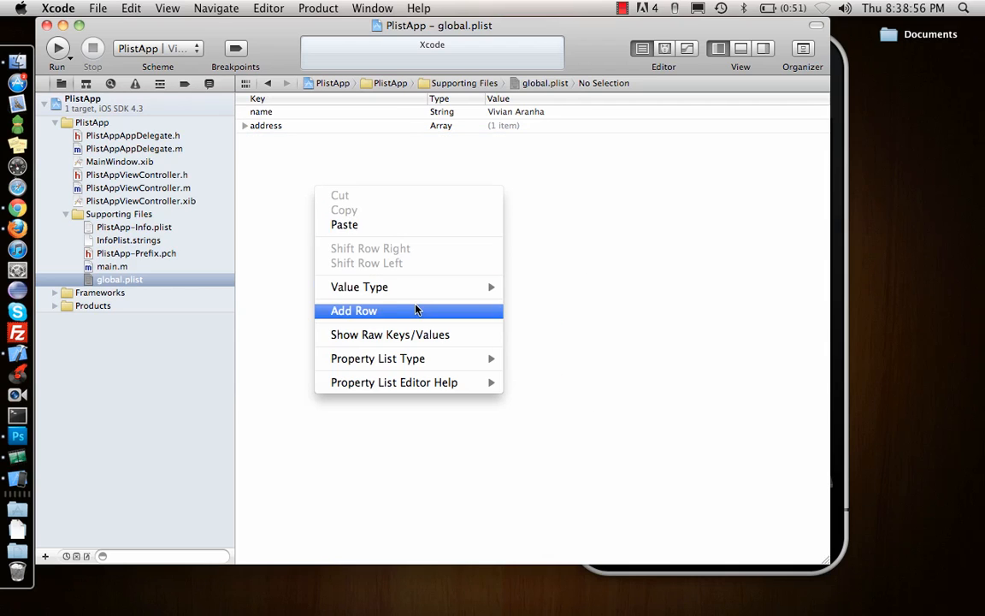
Add a car row with mazda, then rename the array key to 'cars' with first item mazda.
left_click(352, 311)
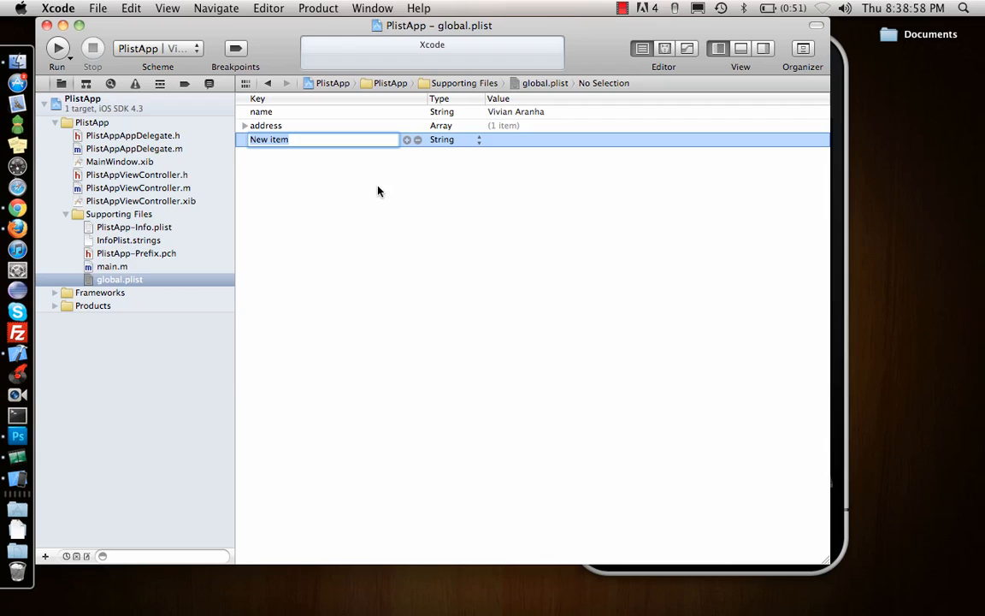
type("car")
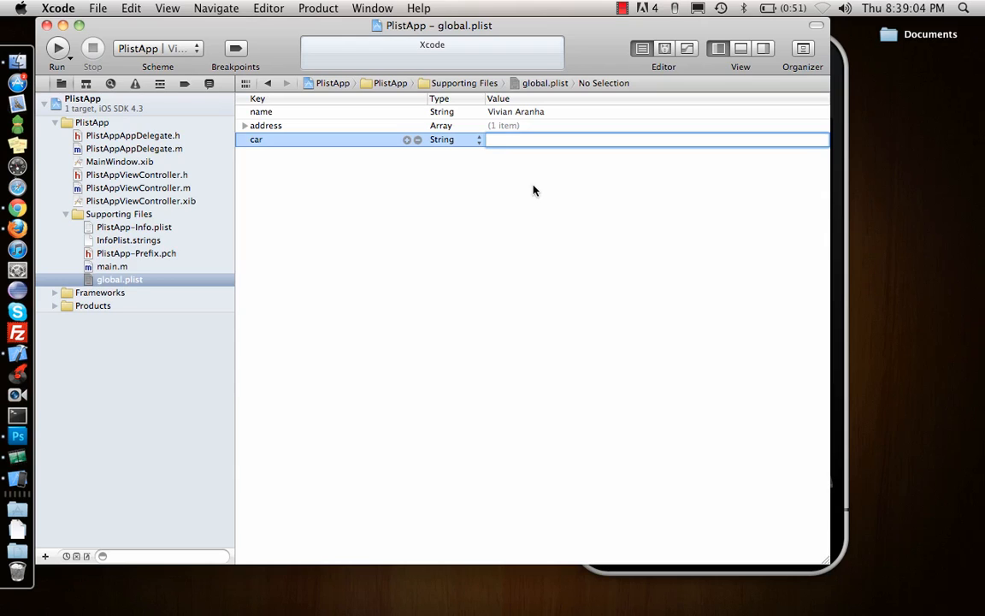
type("mazda")
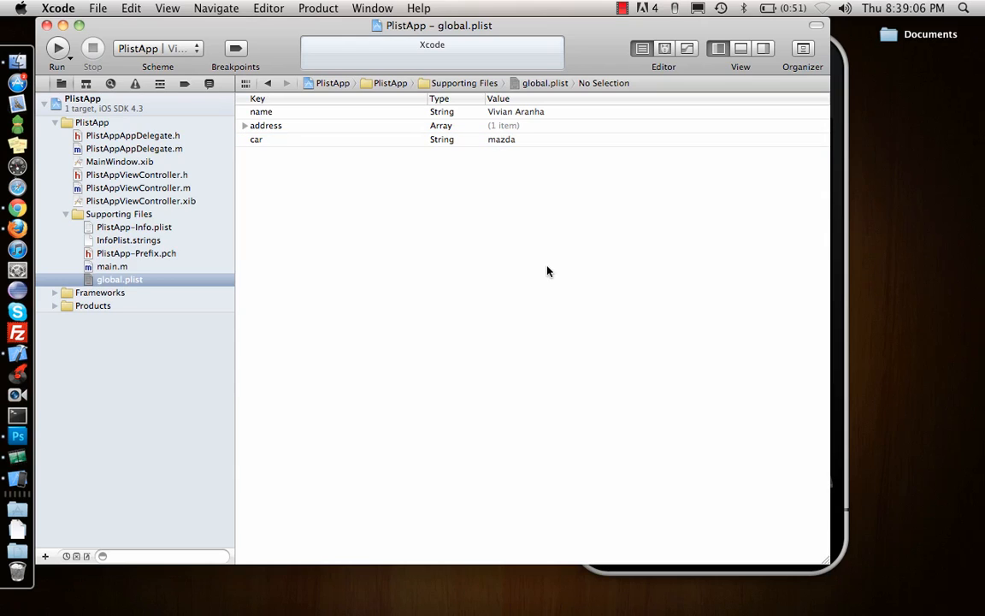
left_click(246, 126)
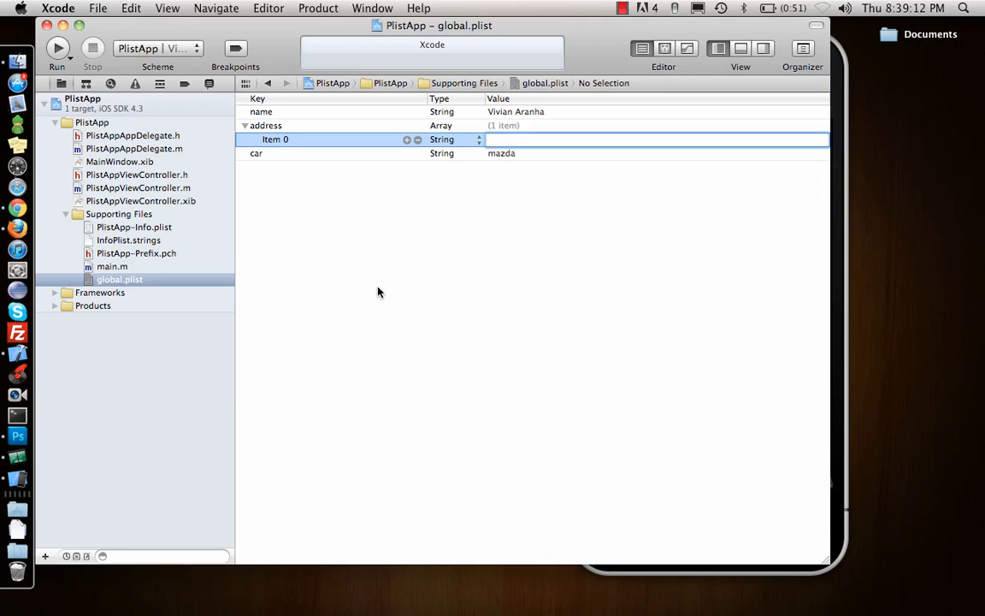
left_click(265, 125)
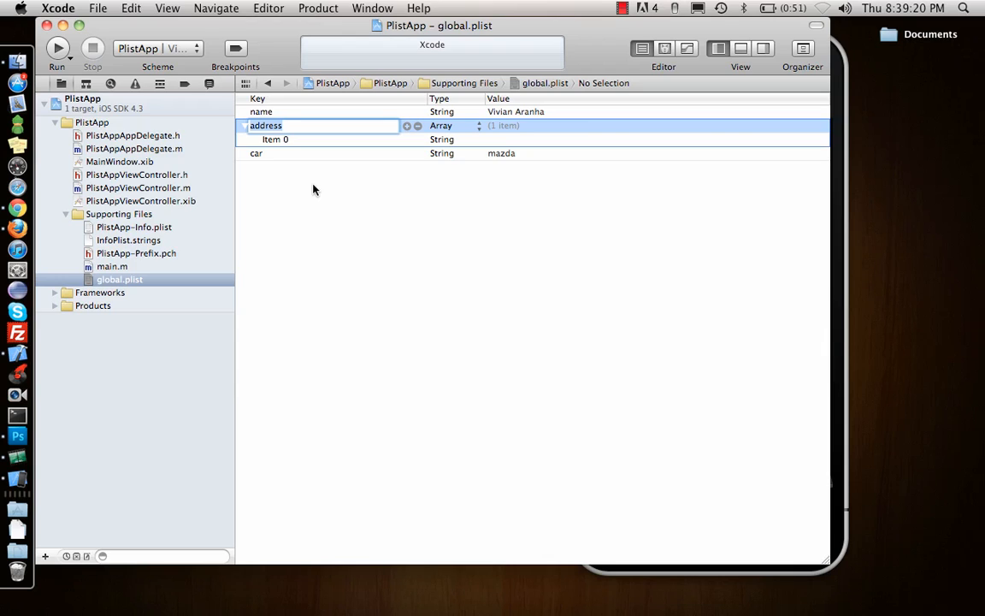
type("cars")
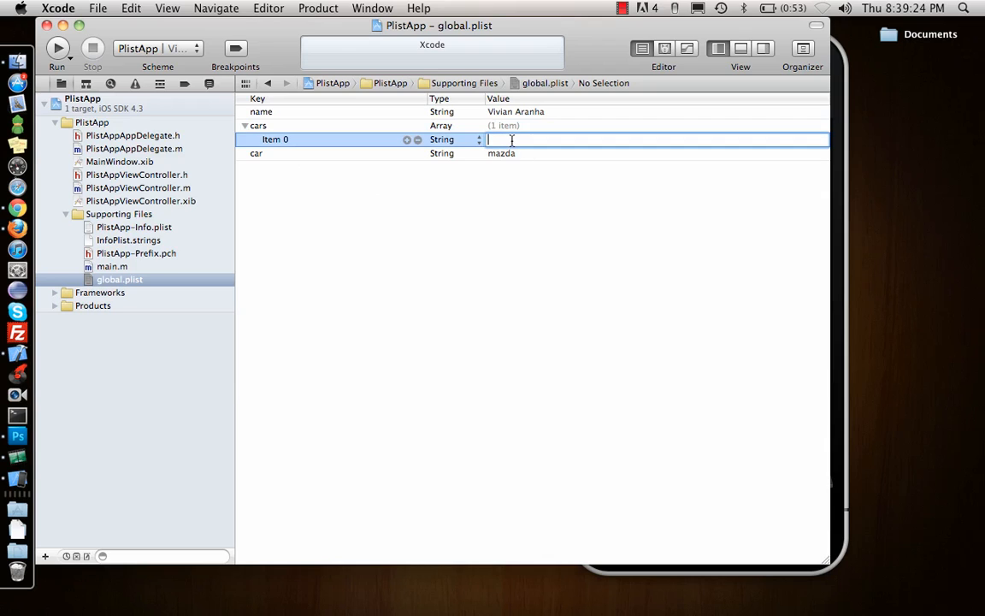
type("mazda")
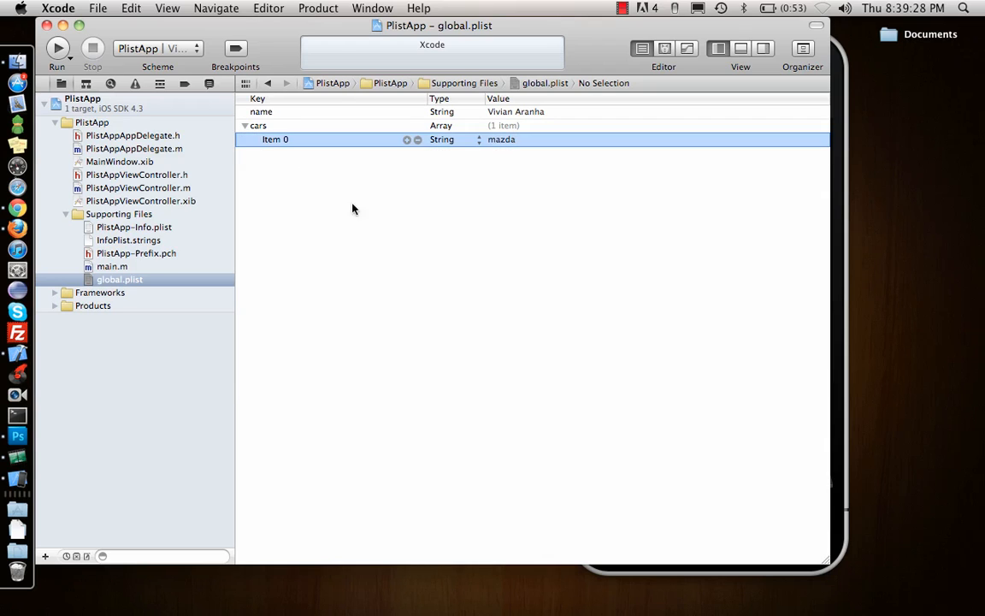
Add bmw and honda as the second and third items of the cars array.
right_click(352, 209)
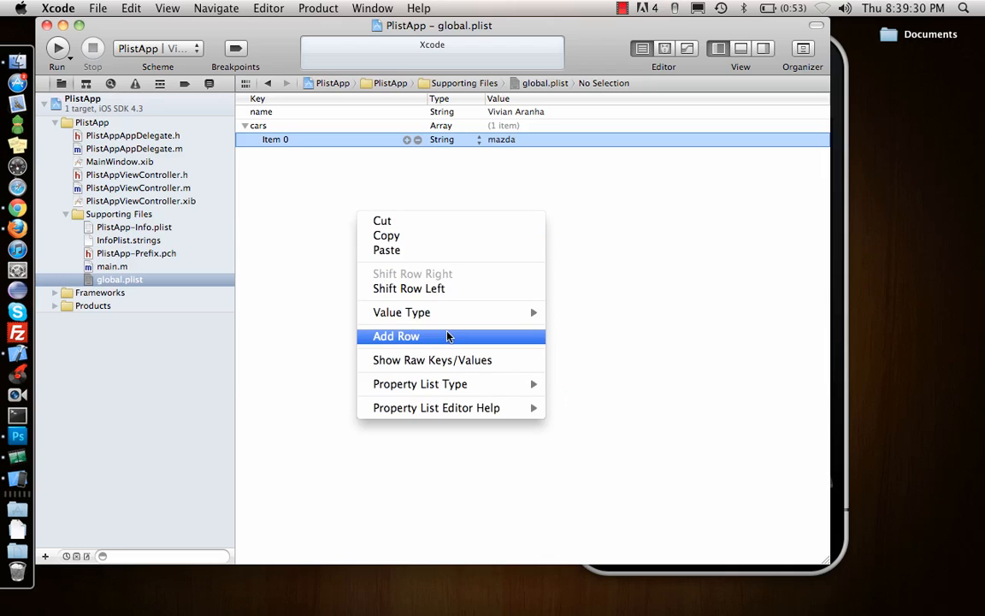
left_click(395, 335)
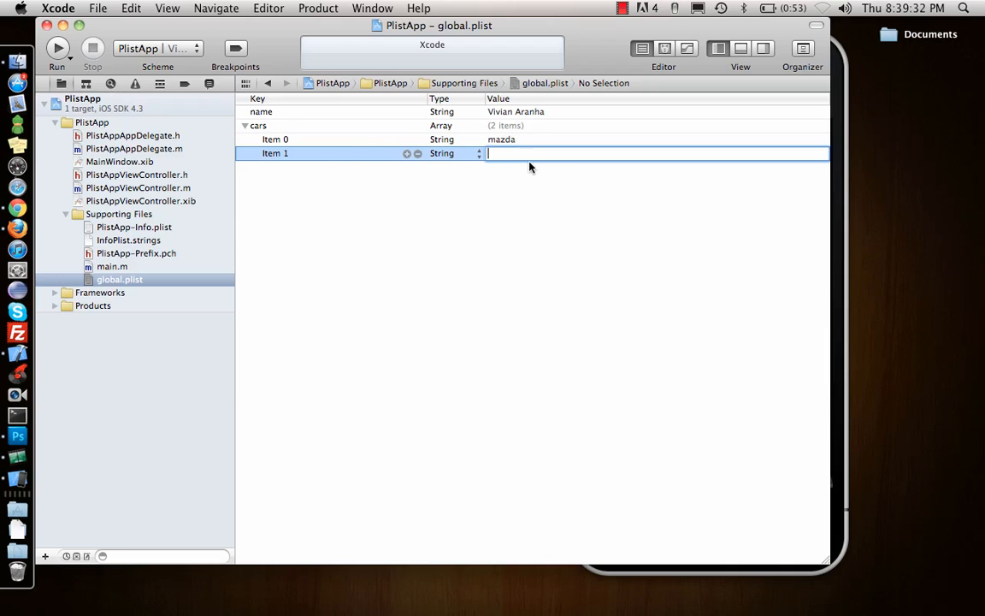
type("bmw")
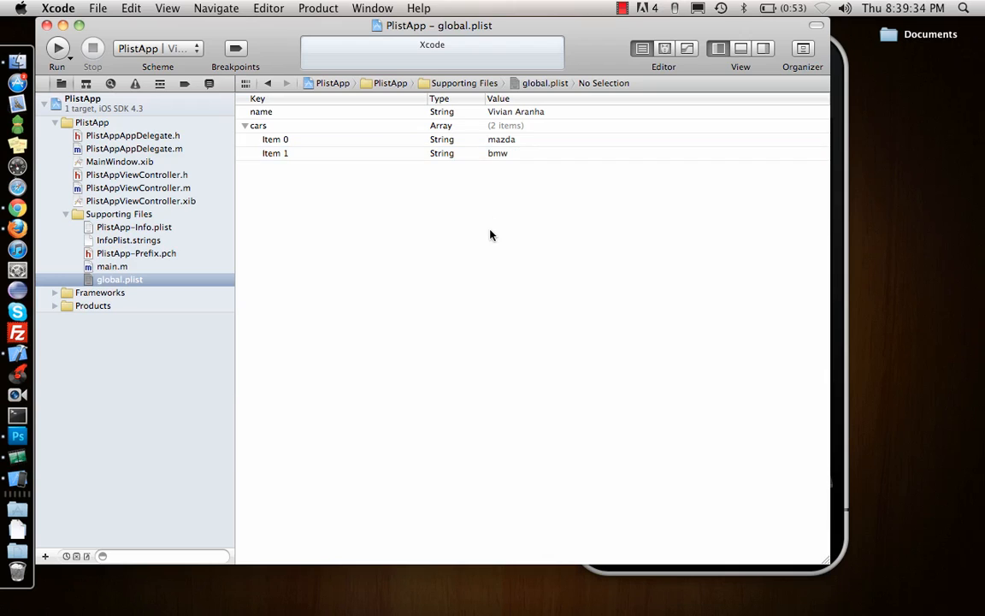
right_click(492, 236)
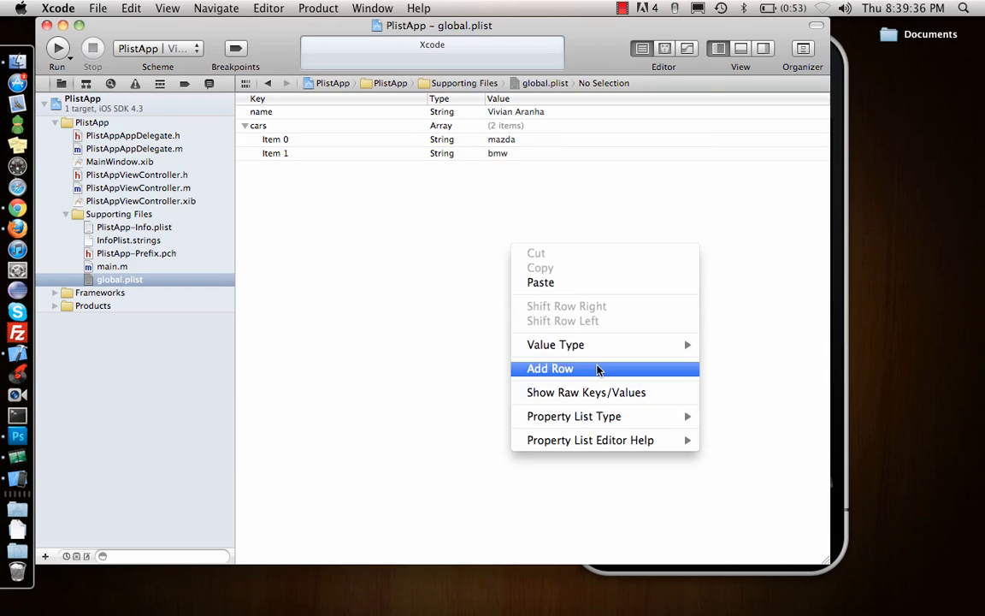
left_click(551, 370)
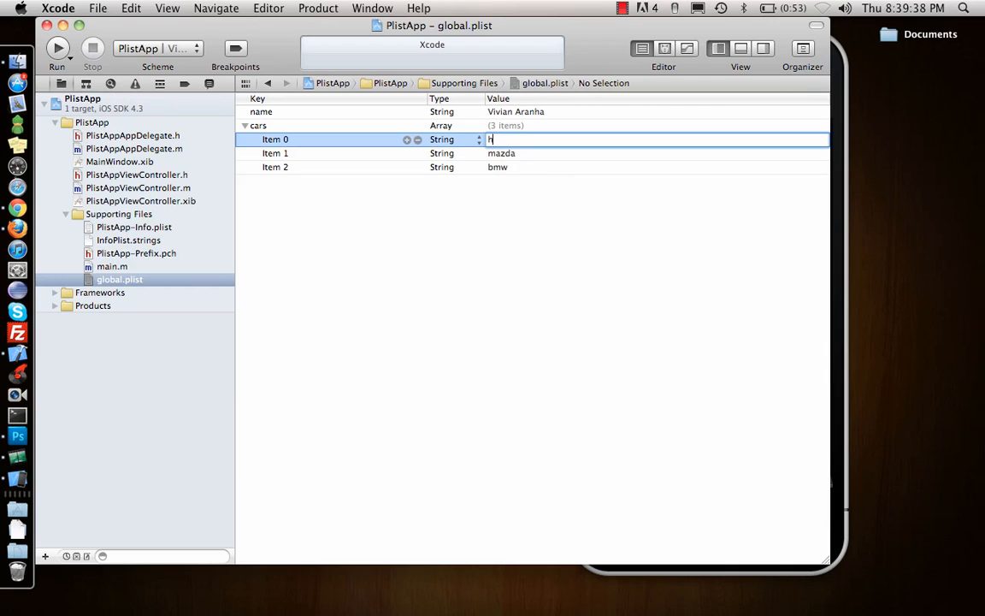
type("honda")
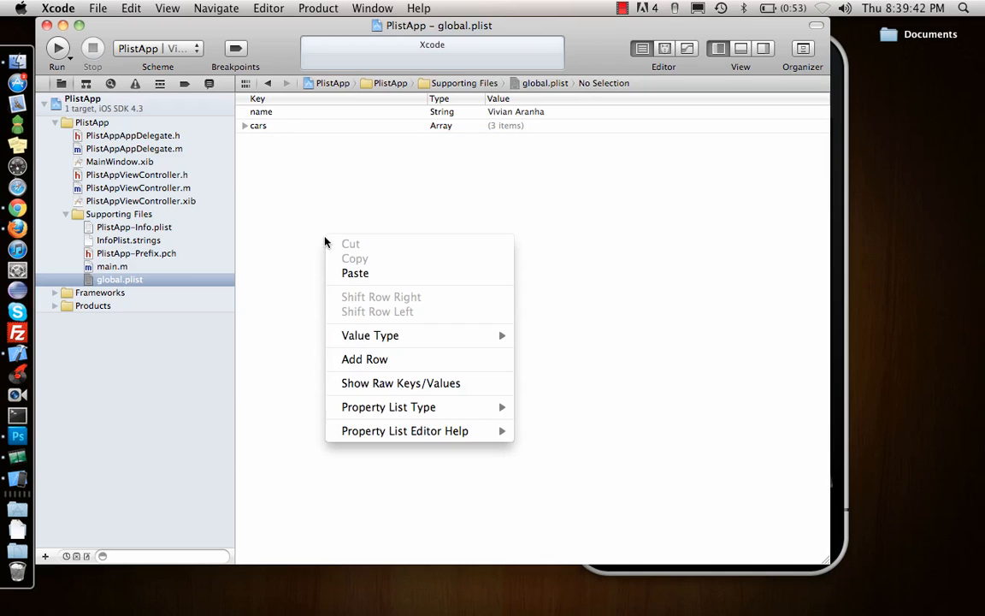
Add an 'adress' dictionary after cars with a street entry of 123 Main St.
left_click(363, 359)
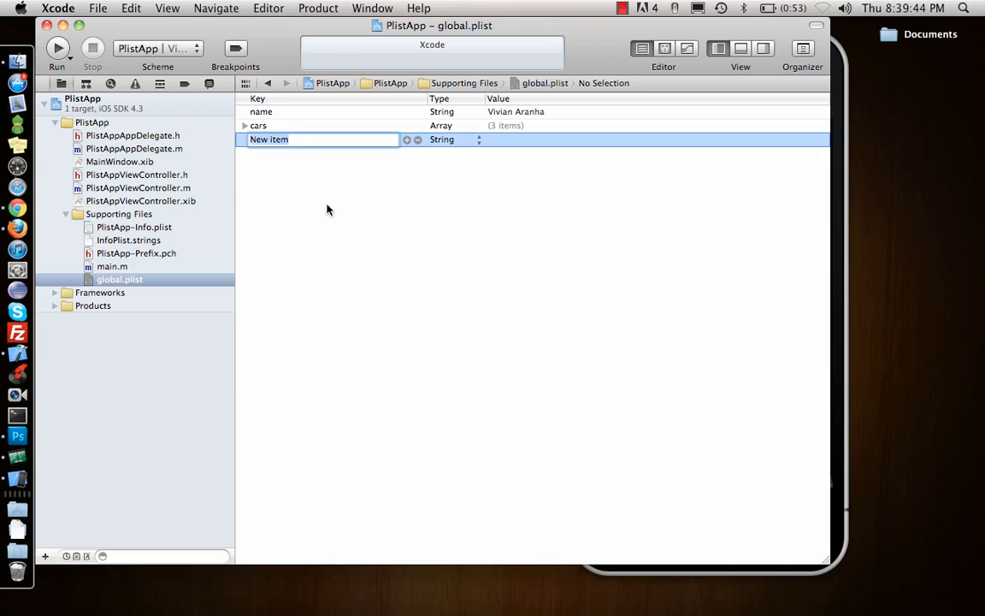
type("adress")
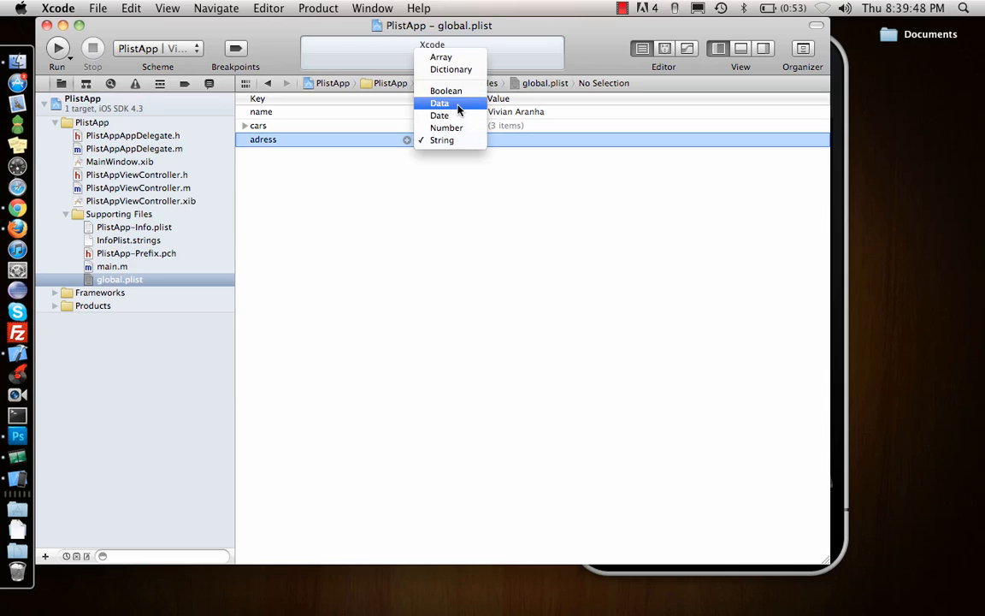
mouse_move(462, 116)
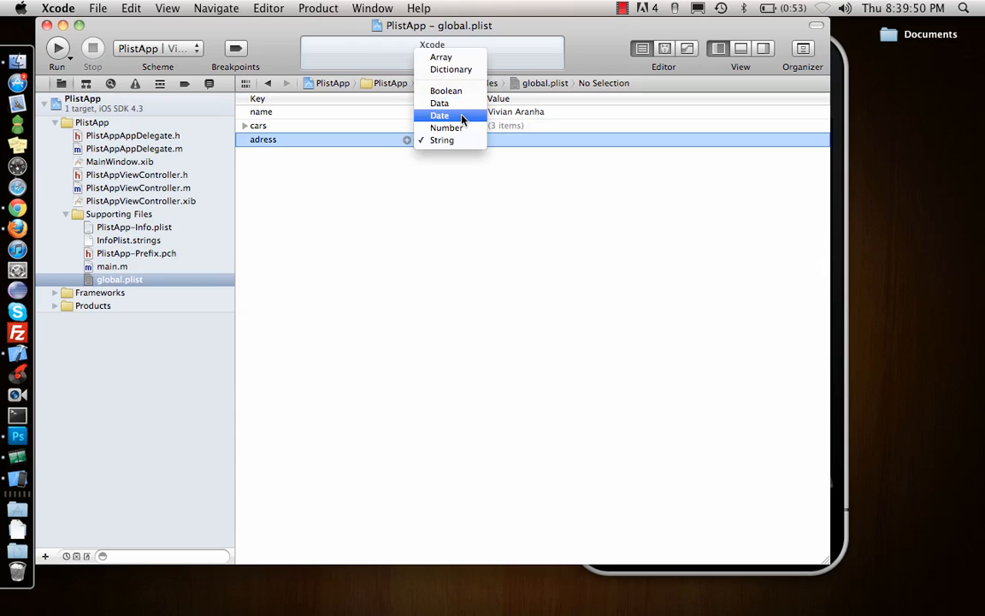
mouse_move(452, 69)
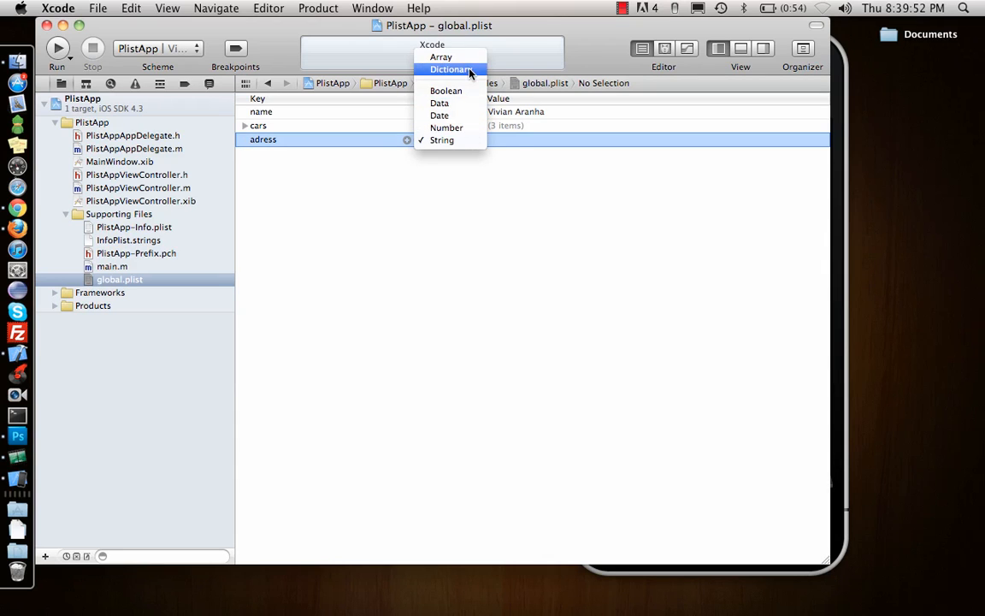
left_click(448, 68)
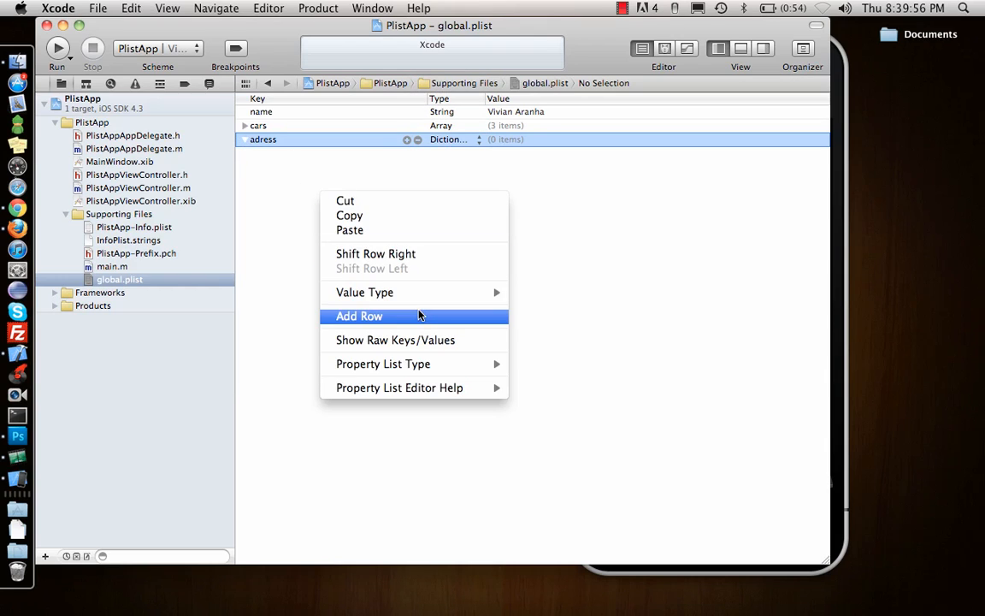
left_click(359, 315)
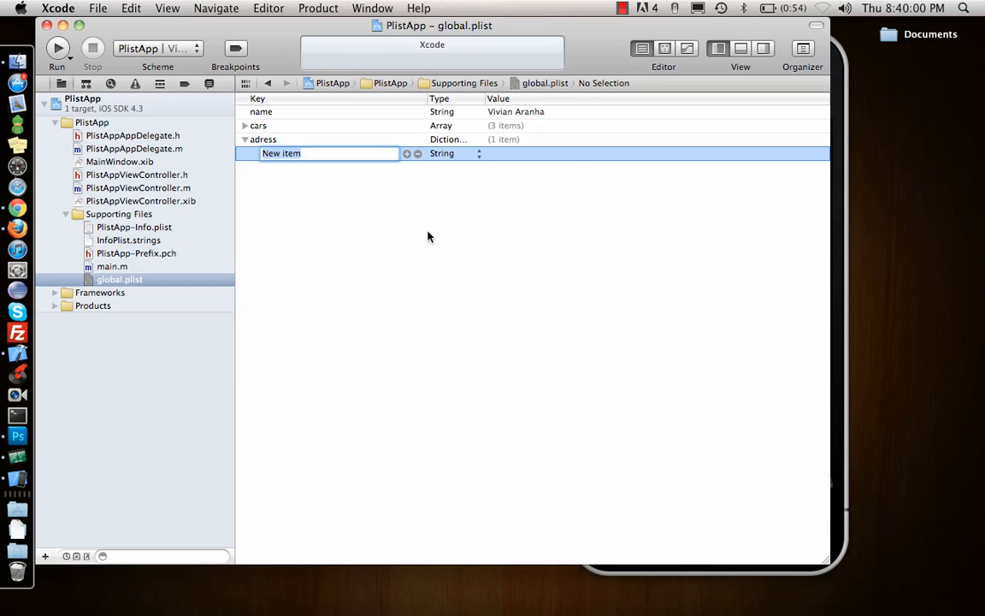
type("street")
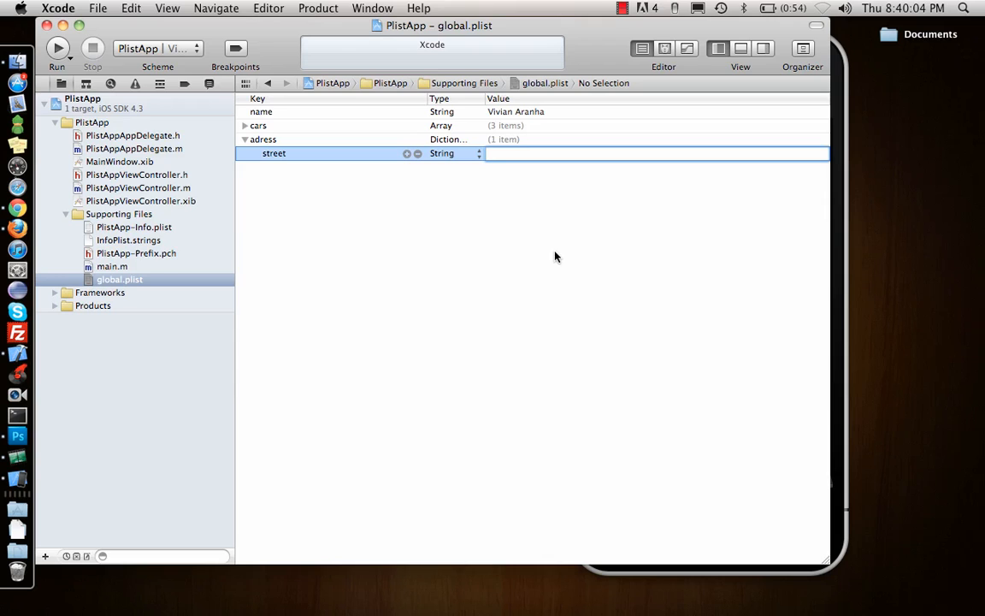
type("123 Main St")
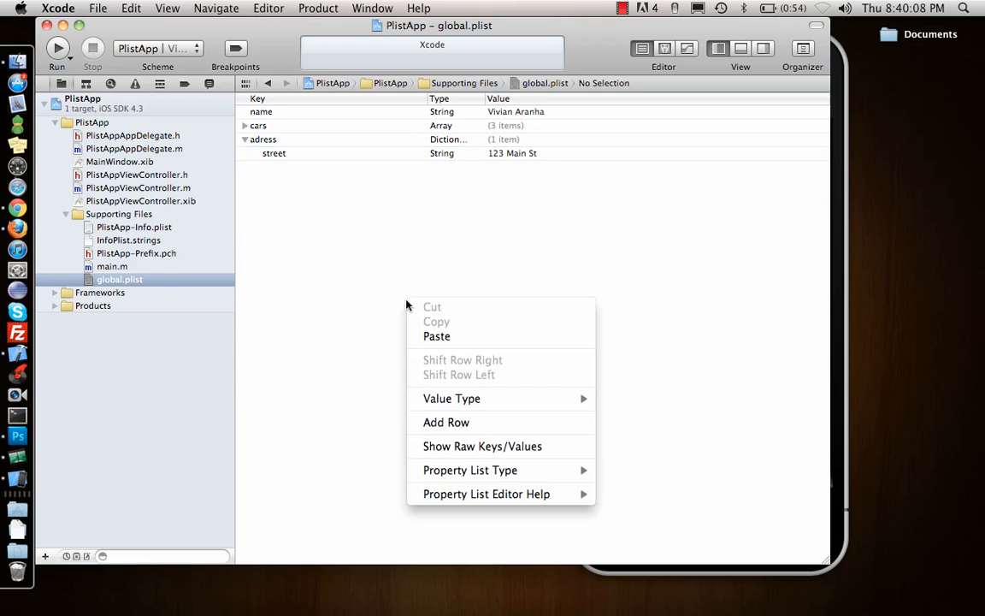
Add city Rockville and state MD to adress, then start a zipcode key.
left_click(445, 423)
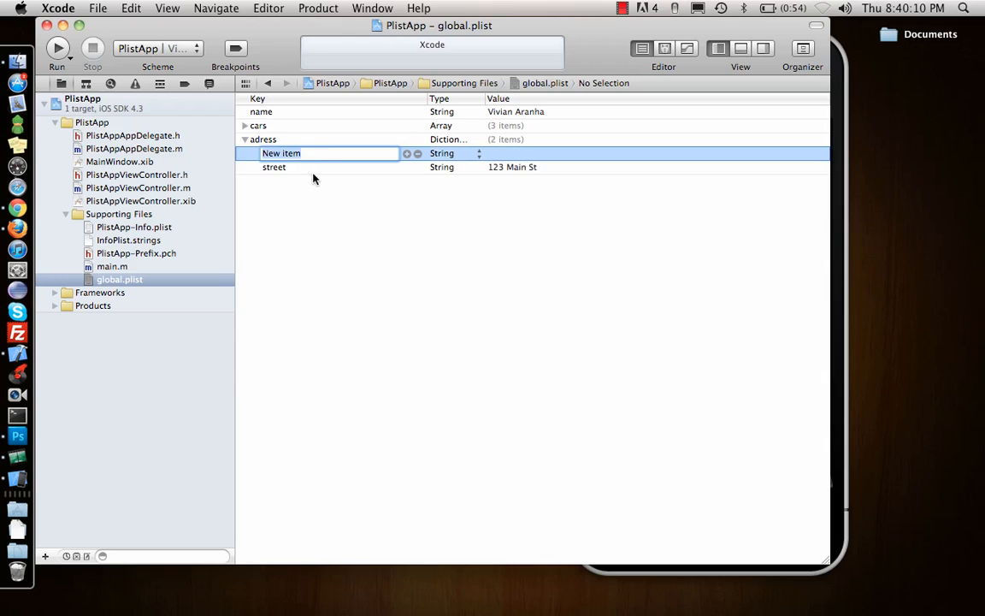
type("city")
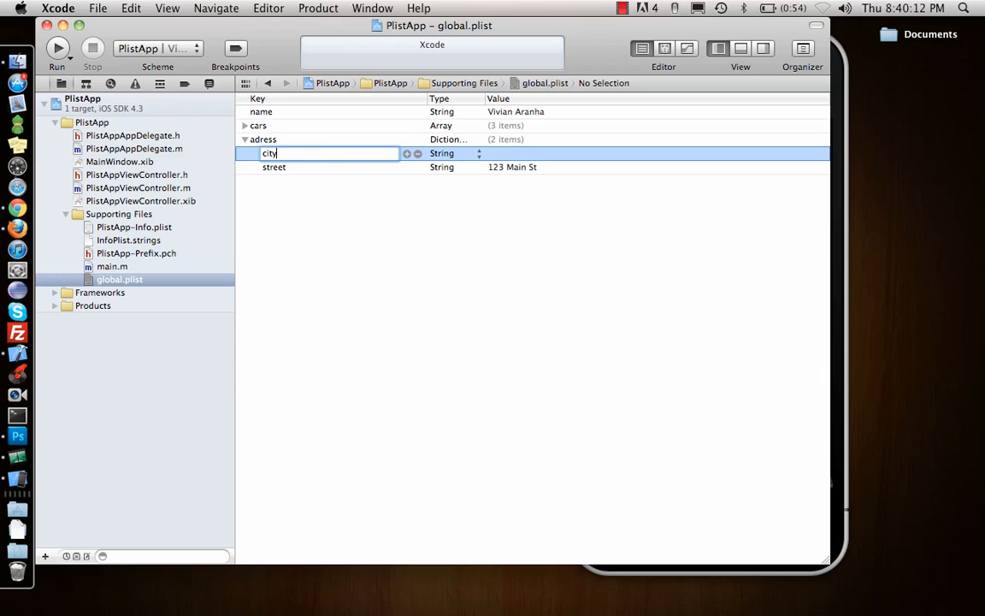
type("Rock")
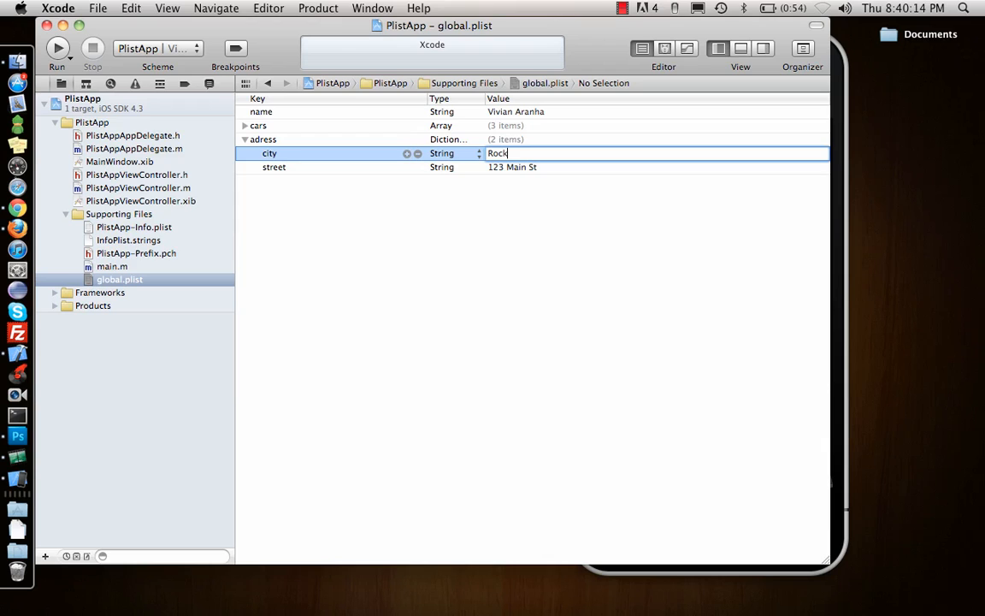
type("ville")
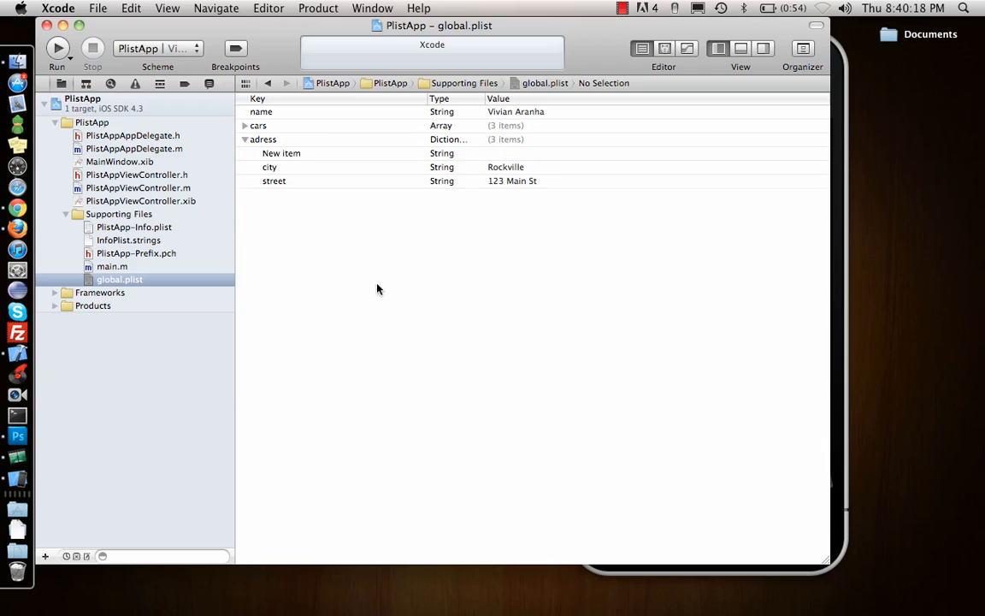
type("state")
type("MD")
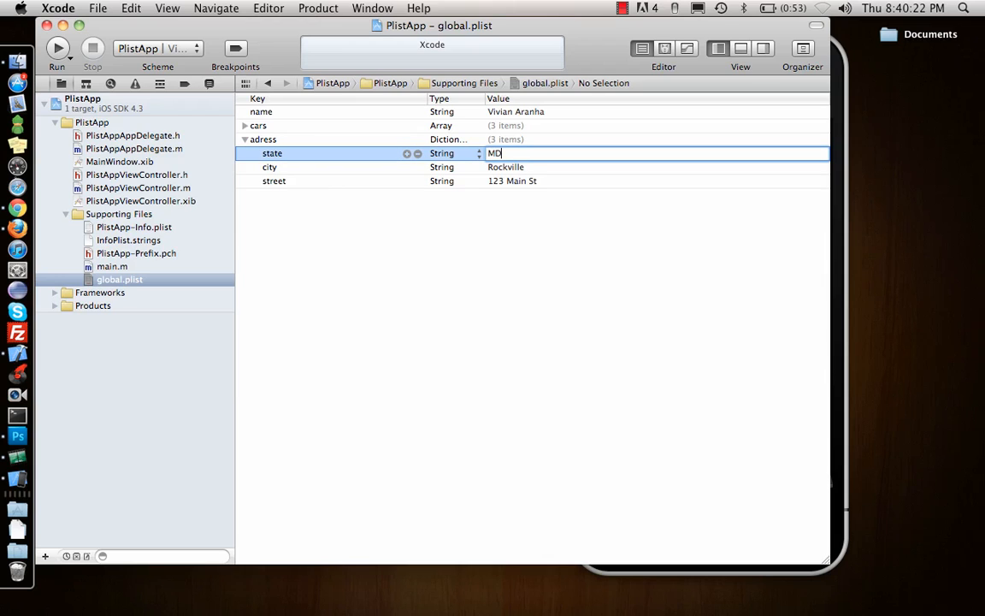
key("Return")
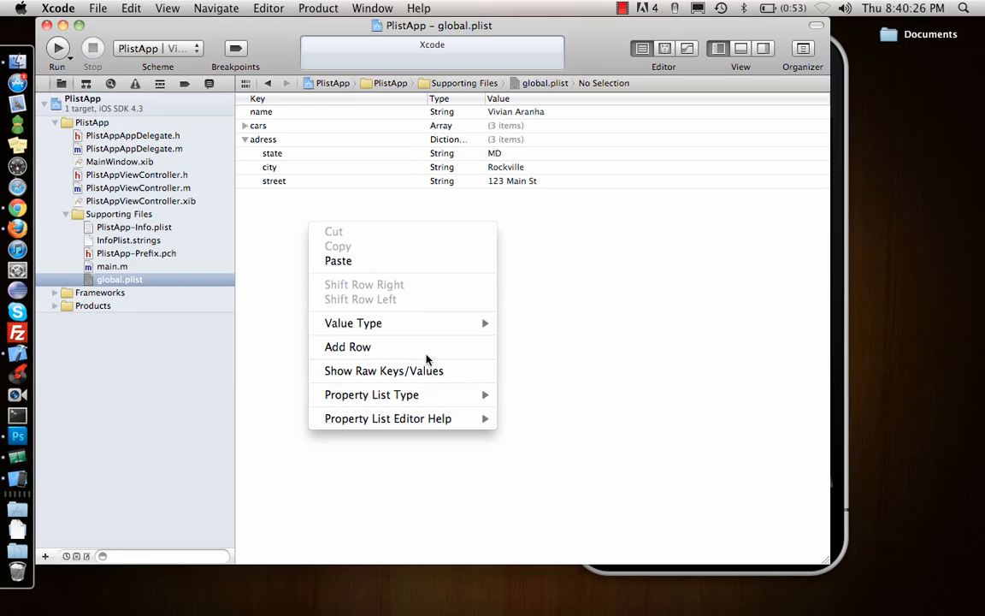
left_click(346, 347)
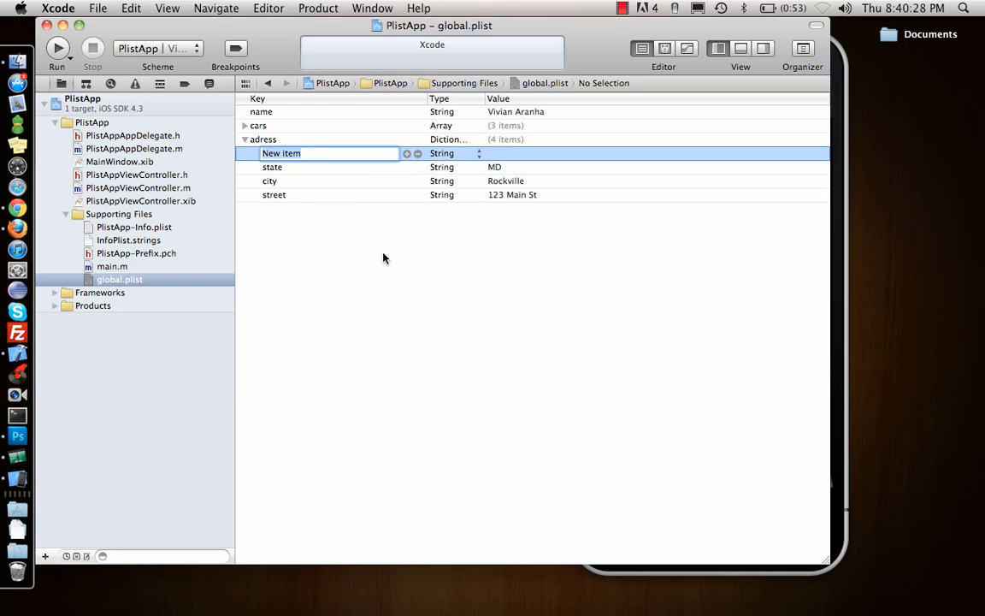
type("zipco")
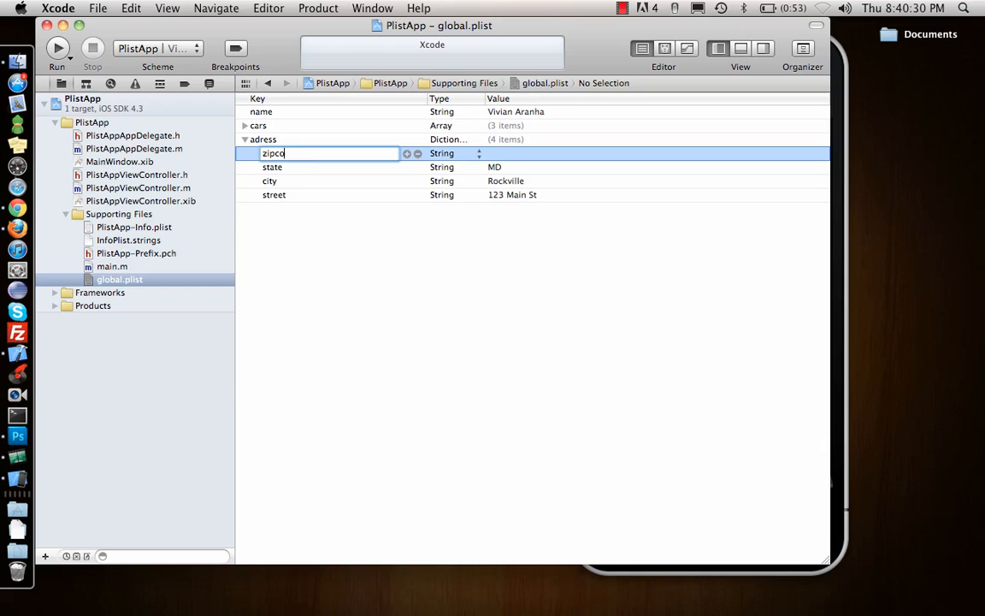
Make zipcode an array holding 20852 and a second zip code item.
left_click(477, 154)
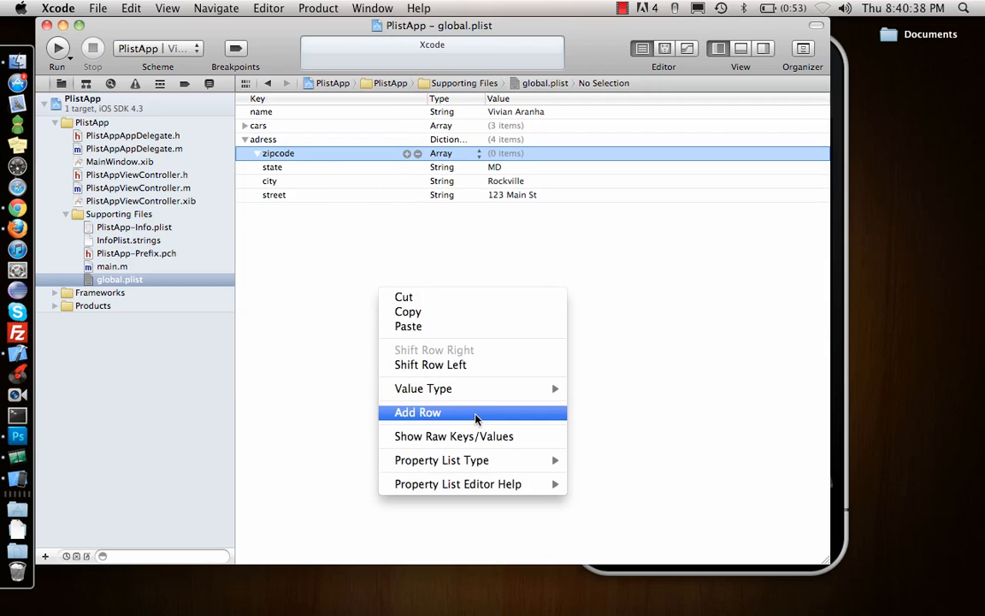
left_click(417, 412)
type("2085")
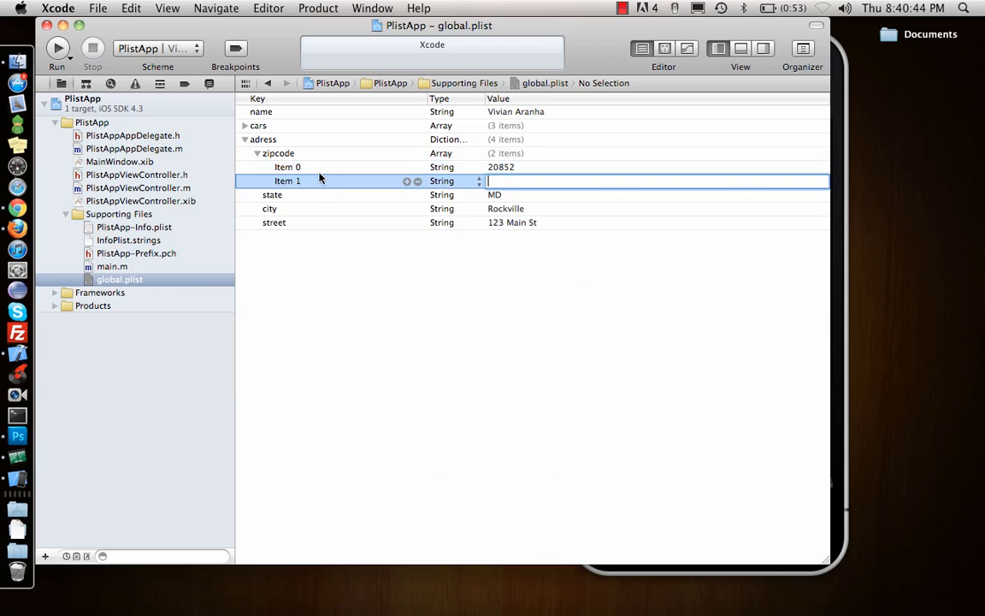
type("2")
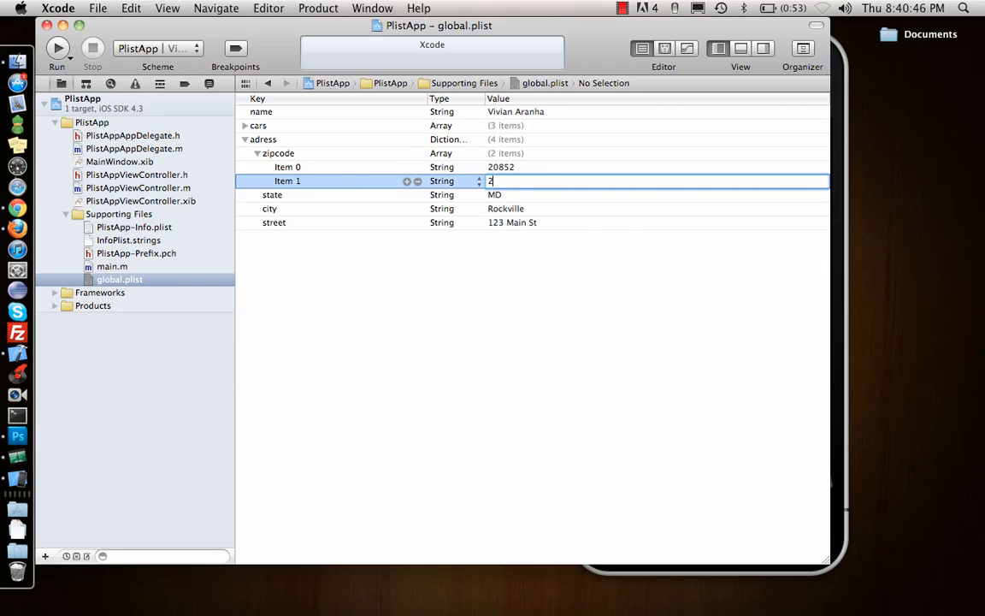
type("2220")
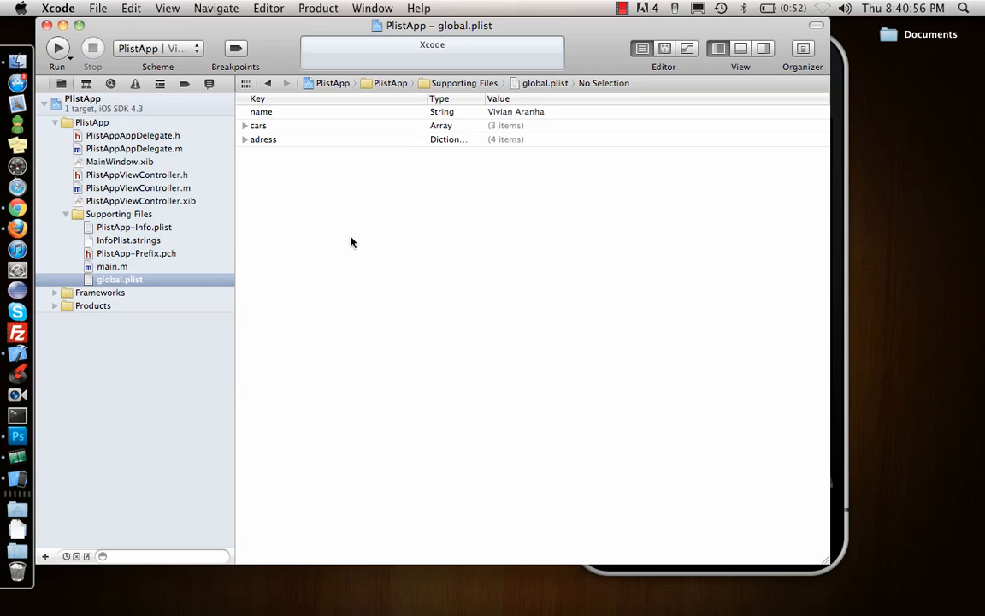
mouse_move(144, 180)
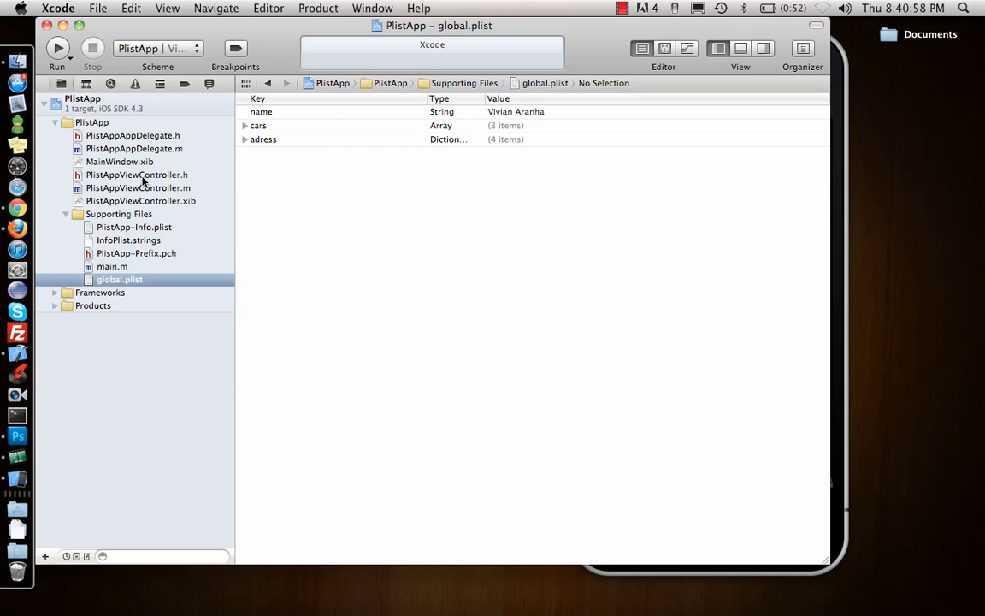
In PlistAppViewController.m viewDidLoad, set NSString *plistFile to the mainBundle path for global.plist.
left_click(137, 186)
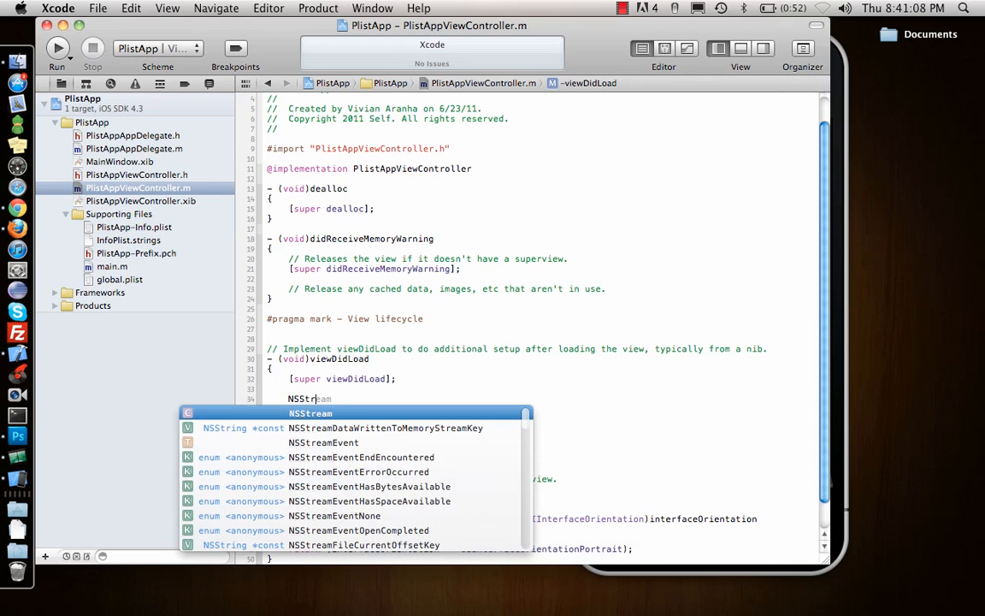
type("NSString *")
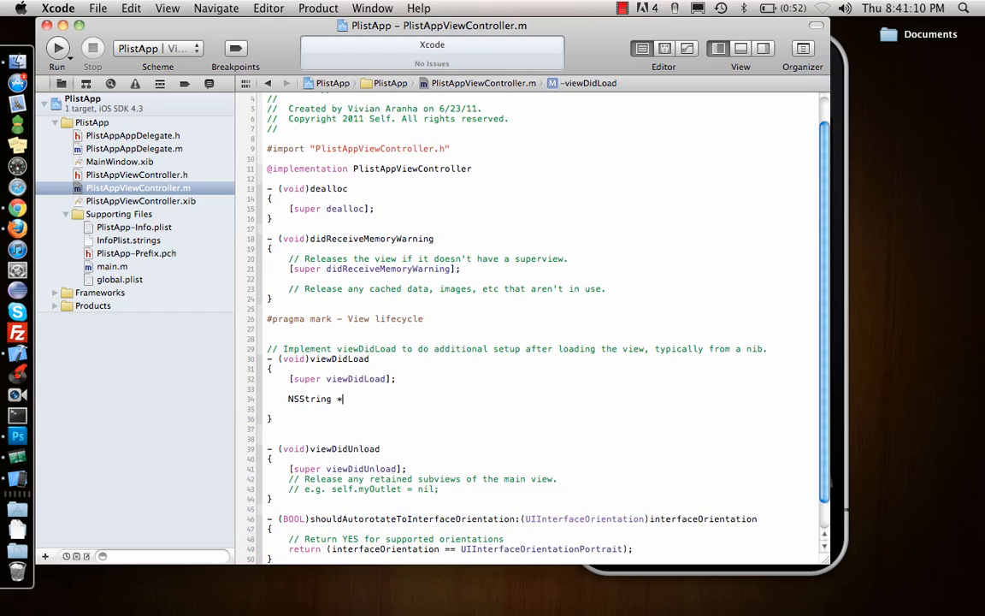
type("plis")
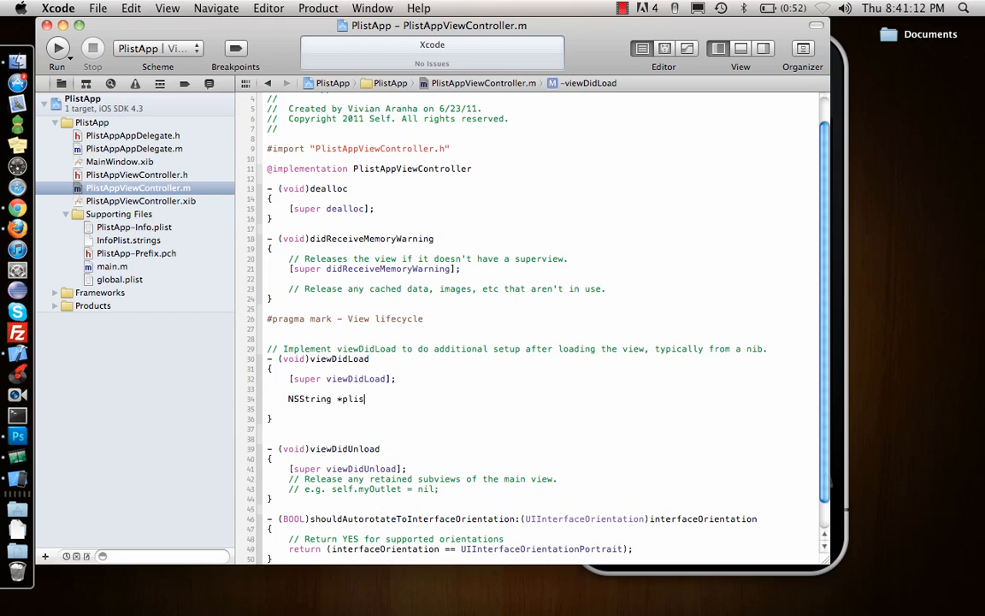
type("File =")
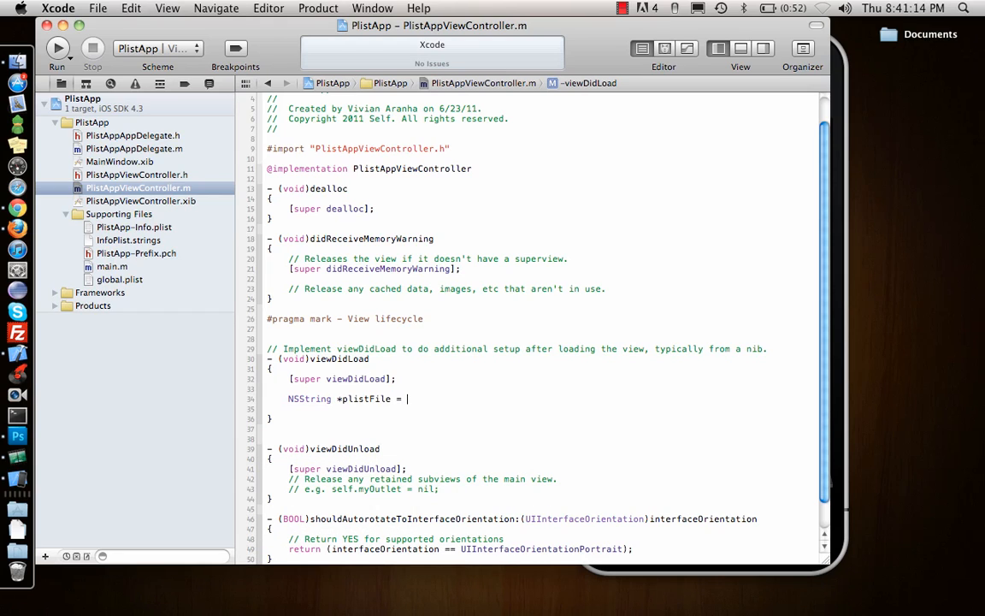
type("[[")
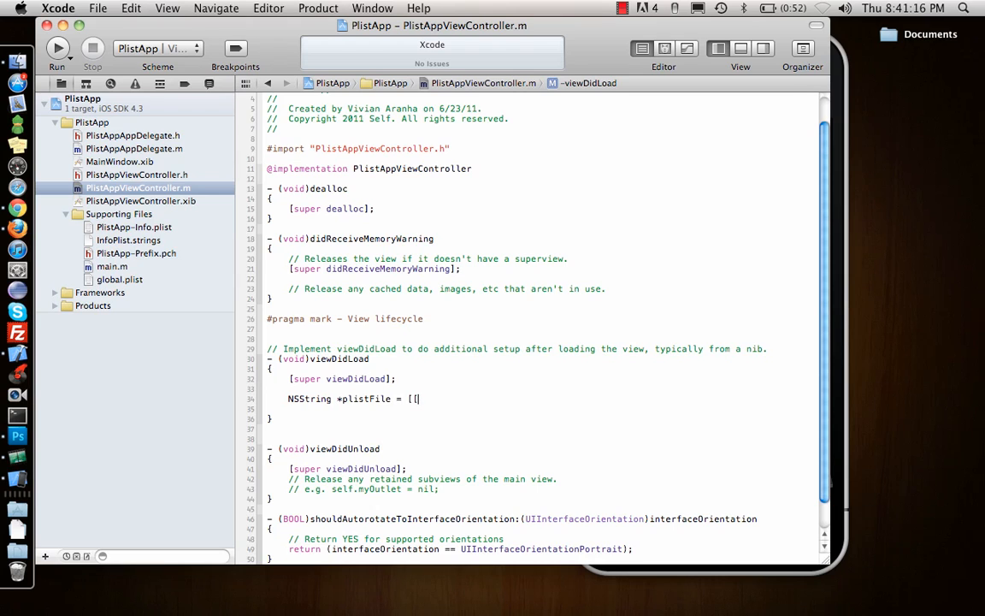
type("NSBundle")
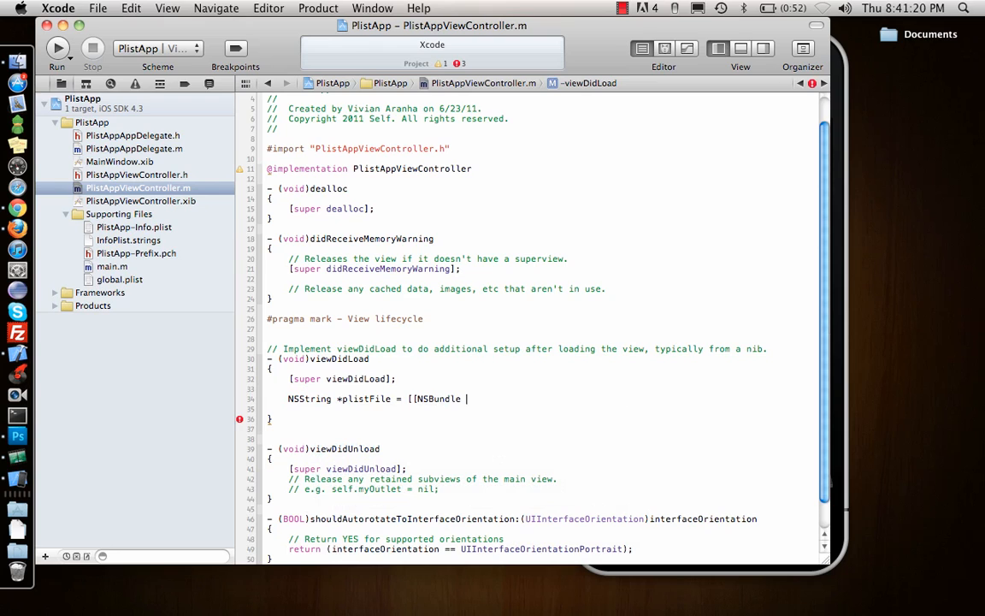
type("mainBundle] pathForResource:@ ofType:(NSString *")
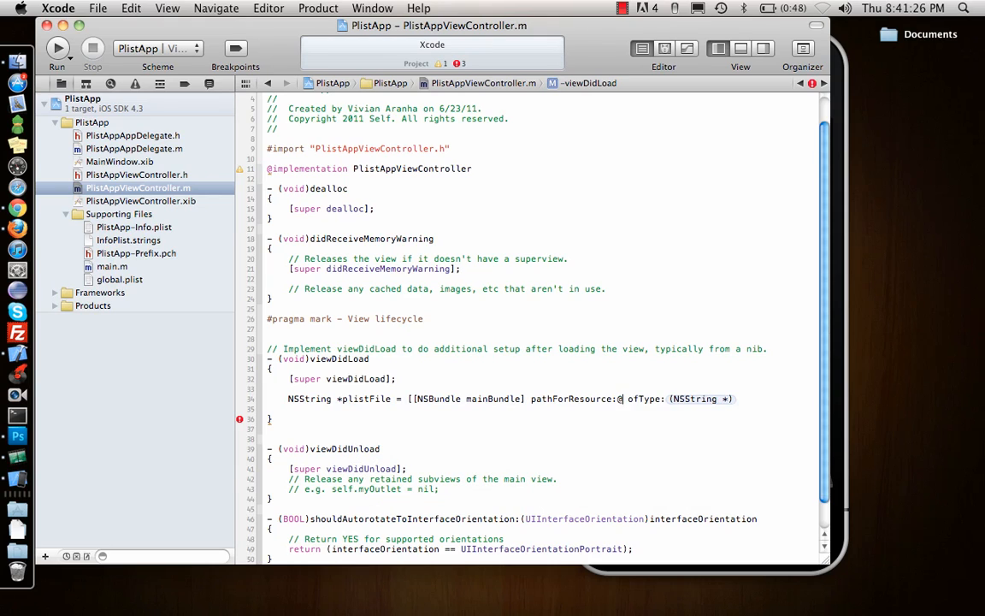
type("global\"")
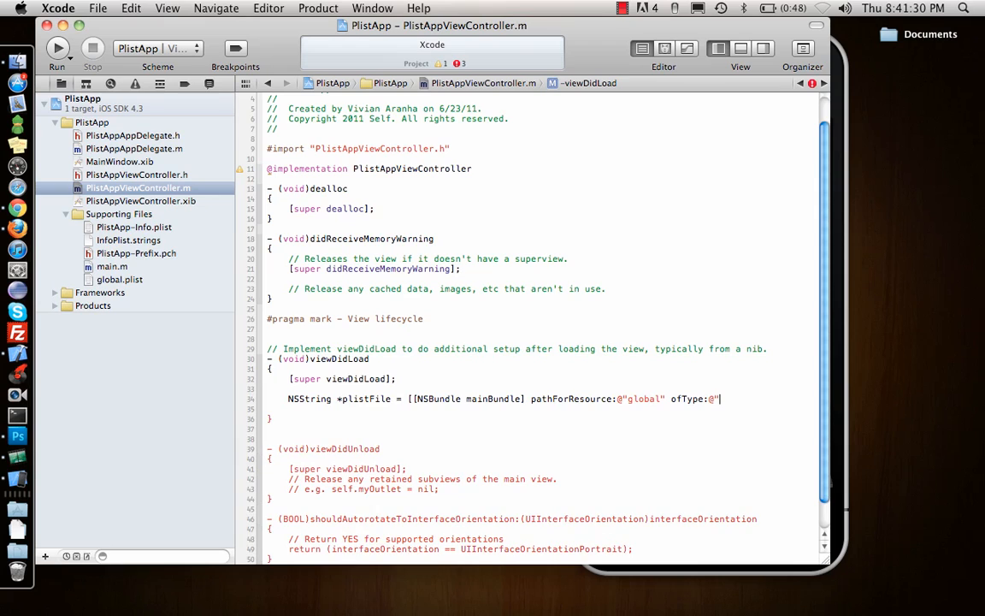
type("plist")
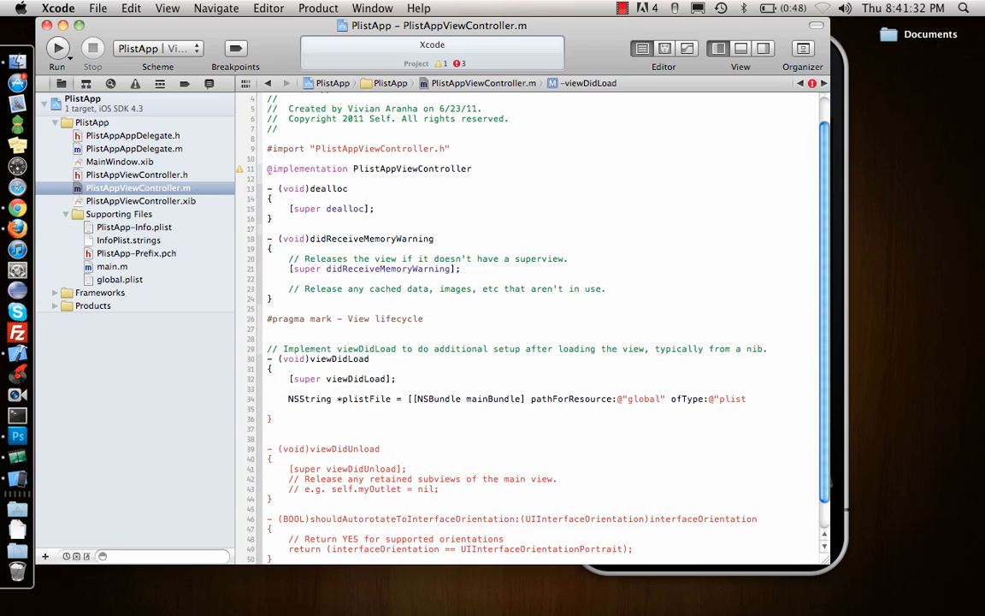
type("];")
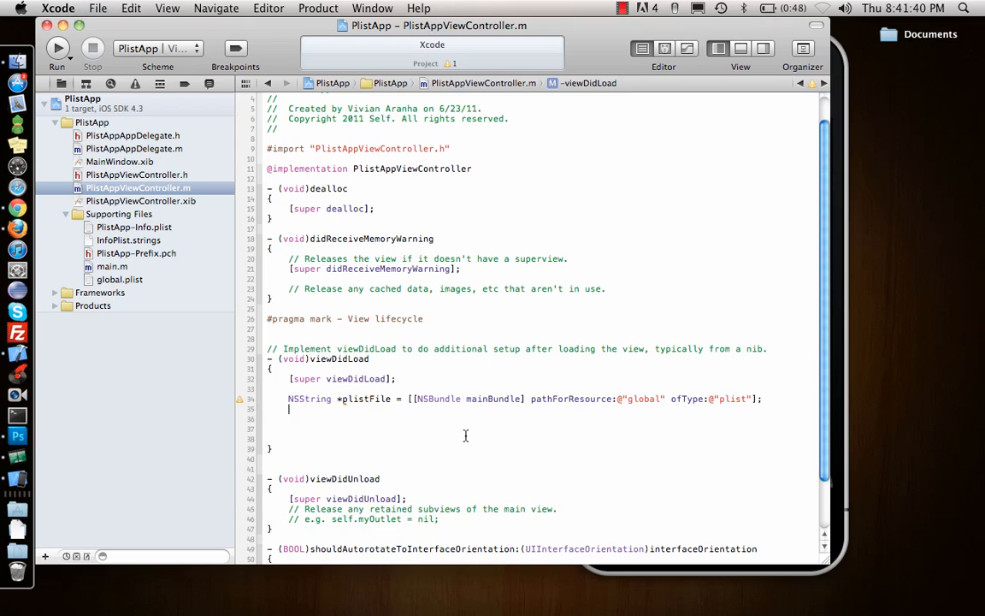
Load plistFile into an NSDictionary dict and begin an NSLog(@"%@", [dict objectForKey:]) line.
type("NSDictionary *dict = [NSDictionary dictionaryWithContentsOfFile:")
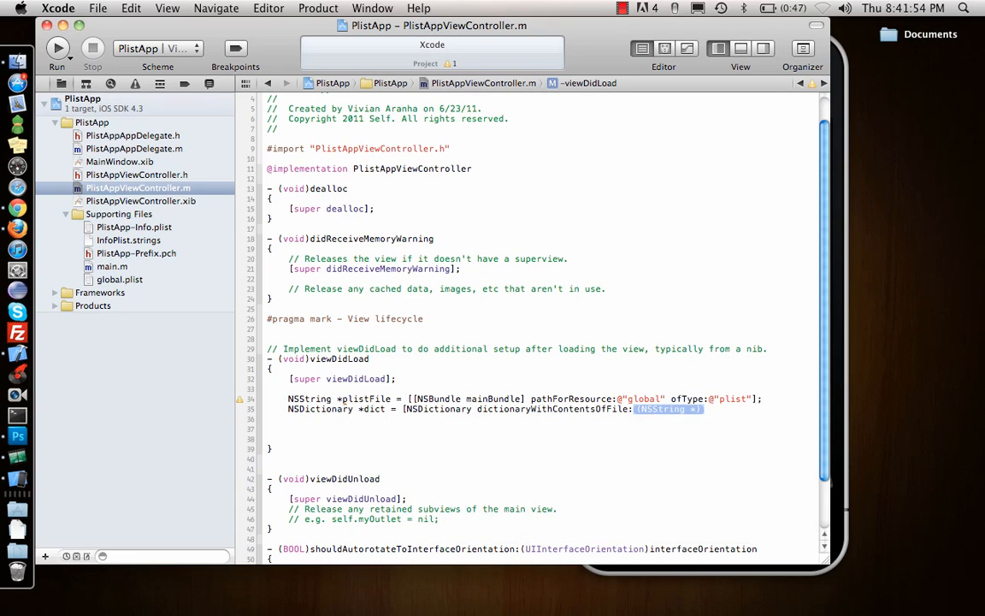
type("plistFile")
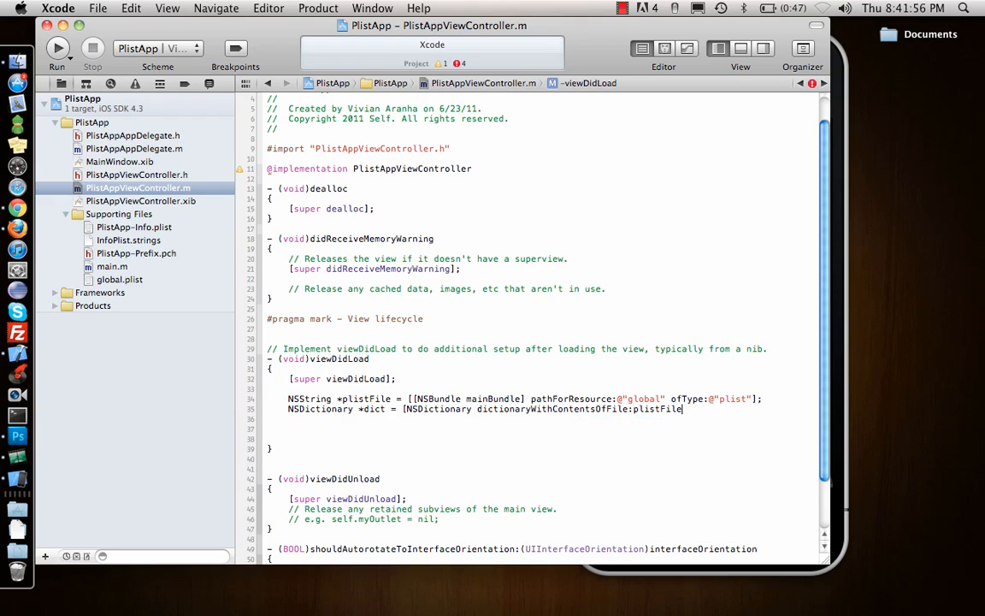
type("];")
type("NSLog(@\"")
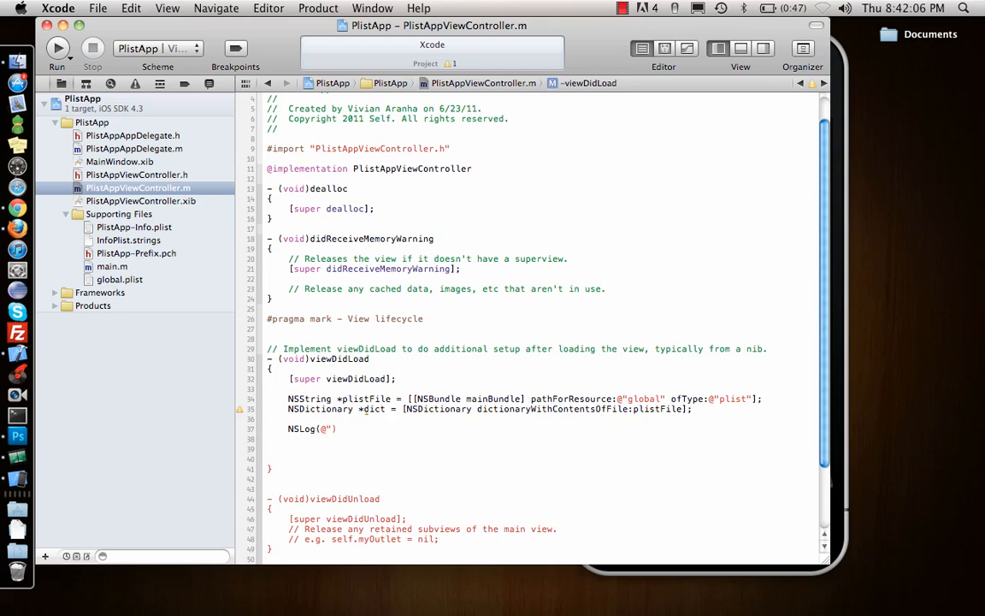
type("%@\",[dict objectForKey:")
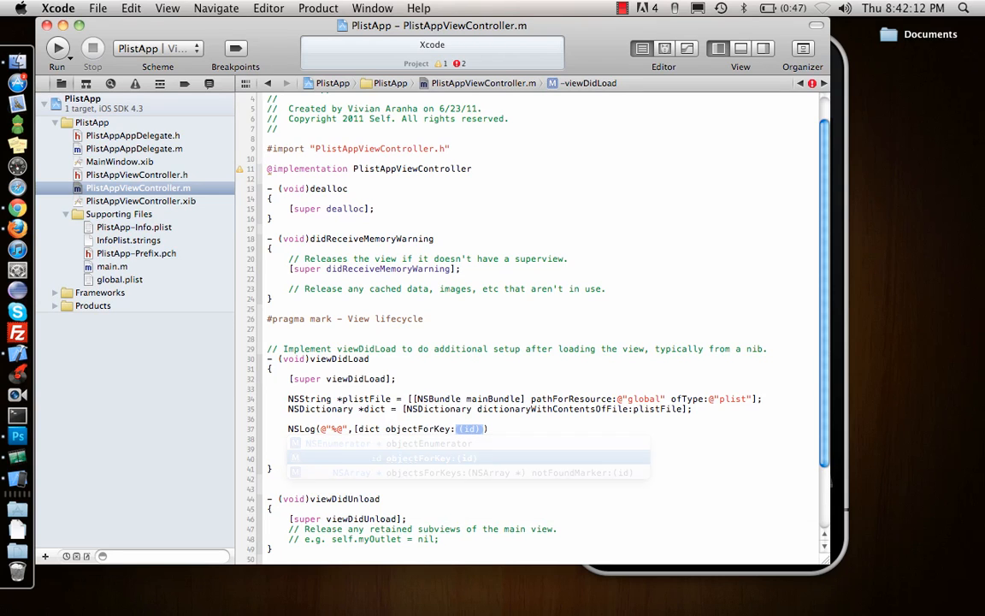
left_click(133, 226)
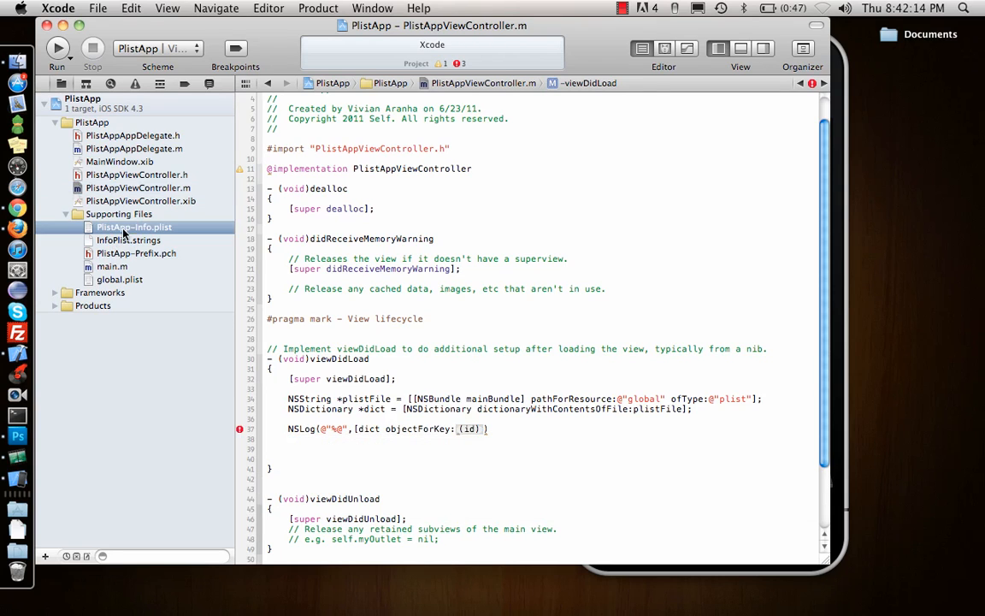
Check global.plist's keys and set the NSLog to print objectForKey:@"name".
left_click(120, 281)
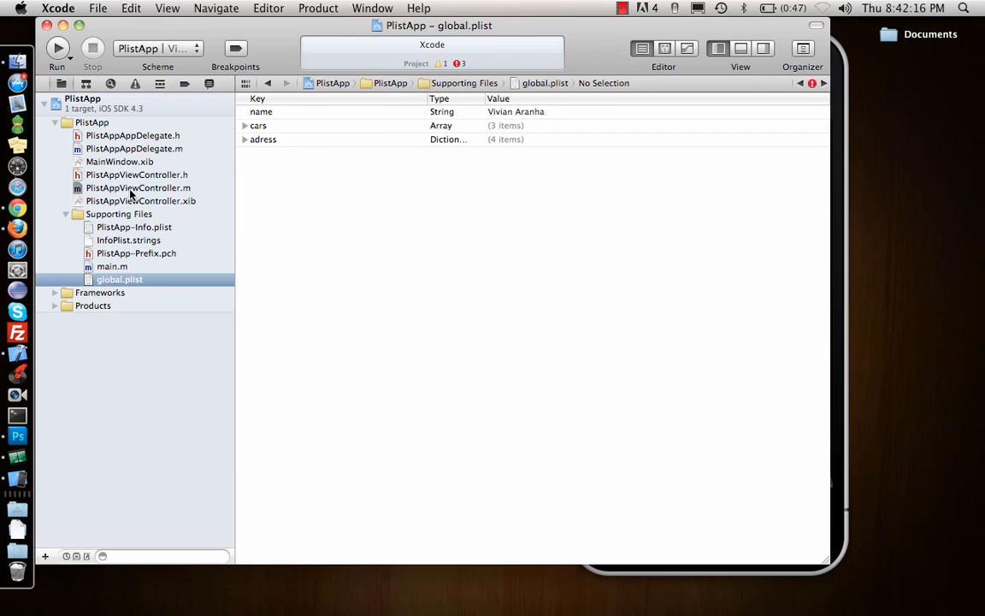
left_click(136, 186)
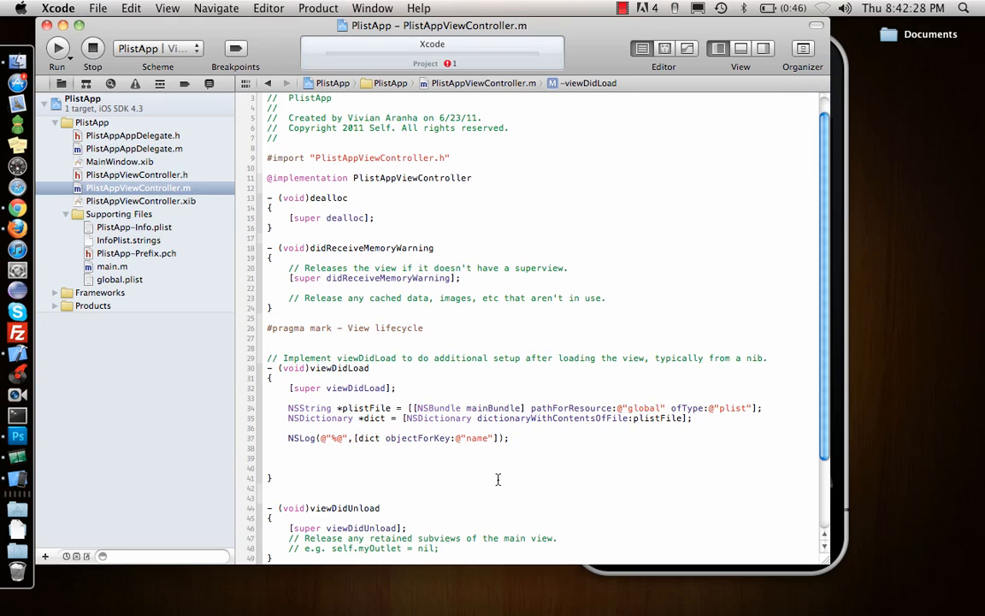
Build and run PlistApp so the console logs the name value, then select PlistApp-Info.plist.
left_click(58, 49)
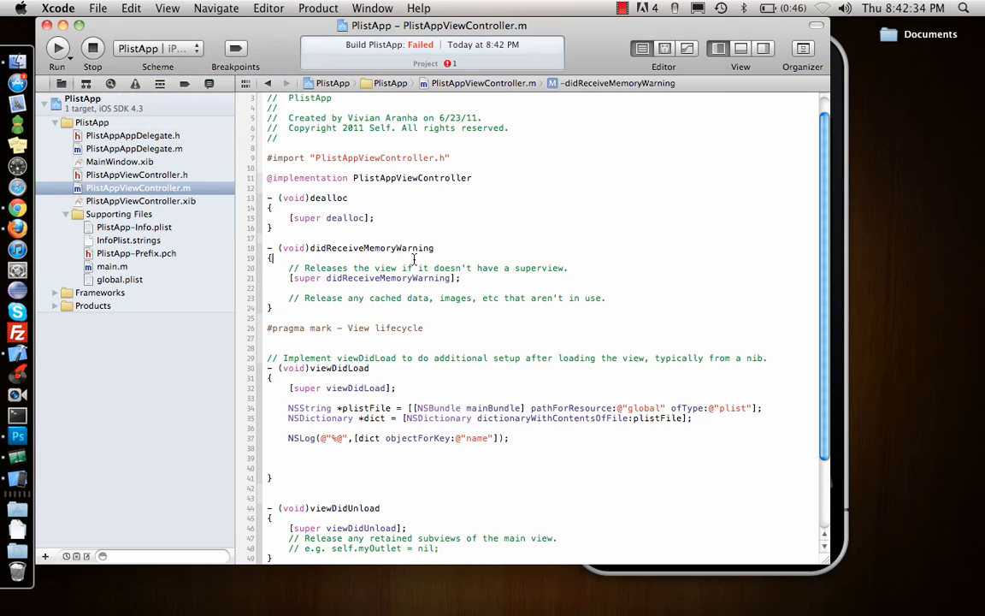
left_click(54, 50)
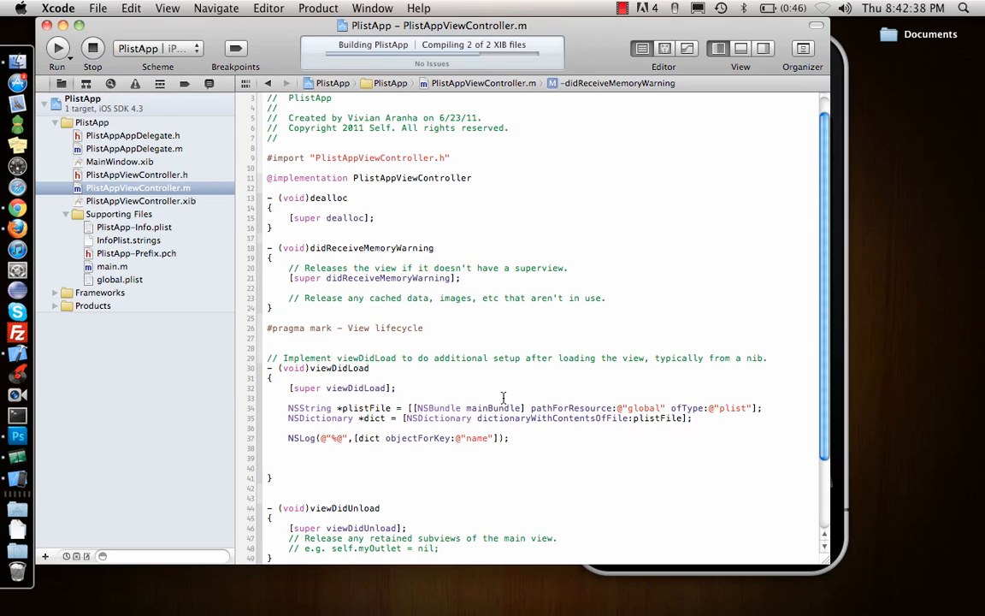
left_click(56, 51)
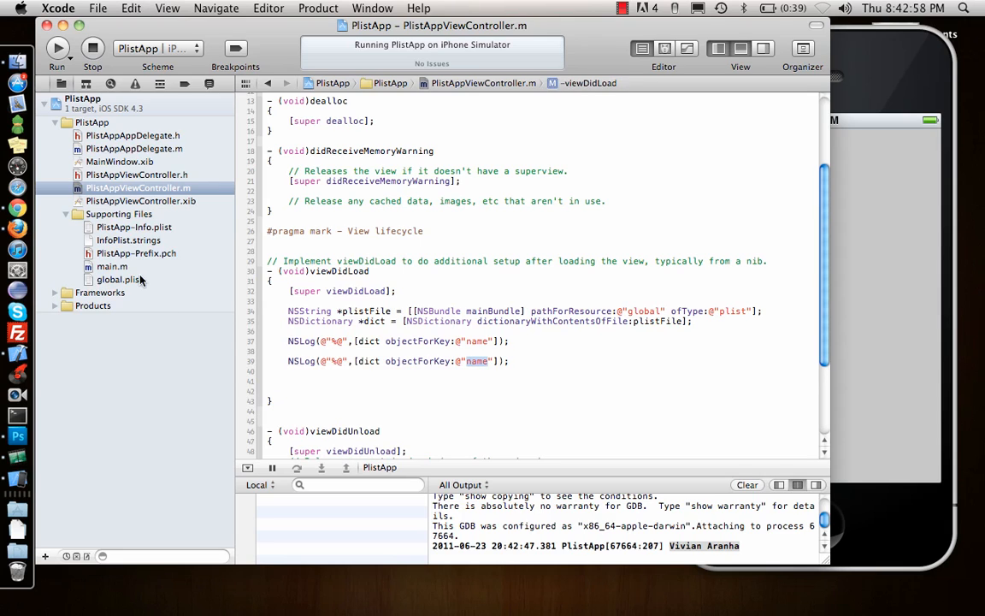
left_click(133, 226)
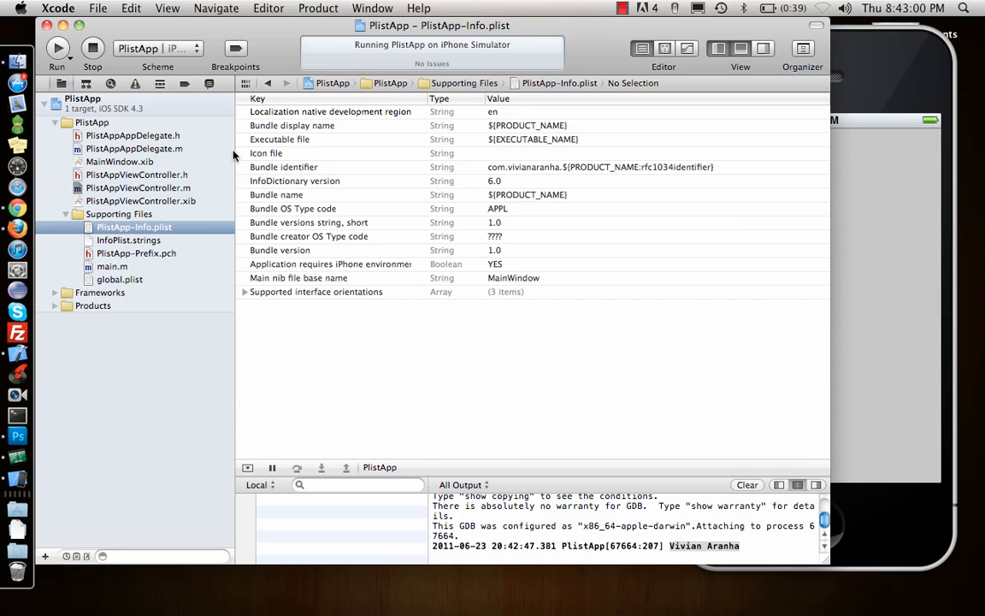
Check global.plist's keys and change the second NSLog key to @"cars".
left_click(120, 279)
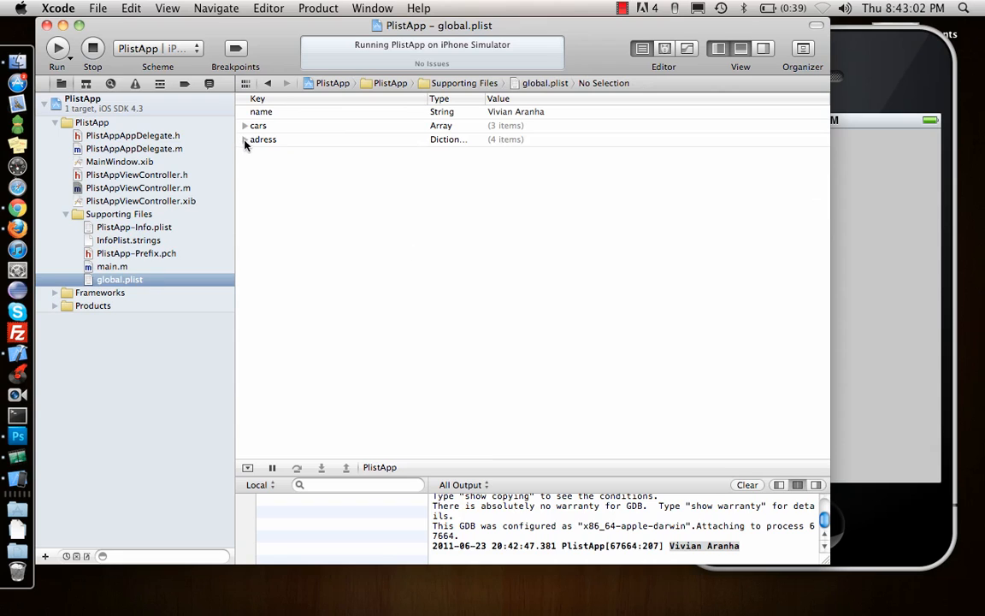
left_click(137, 186)
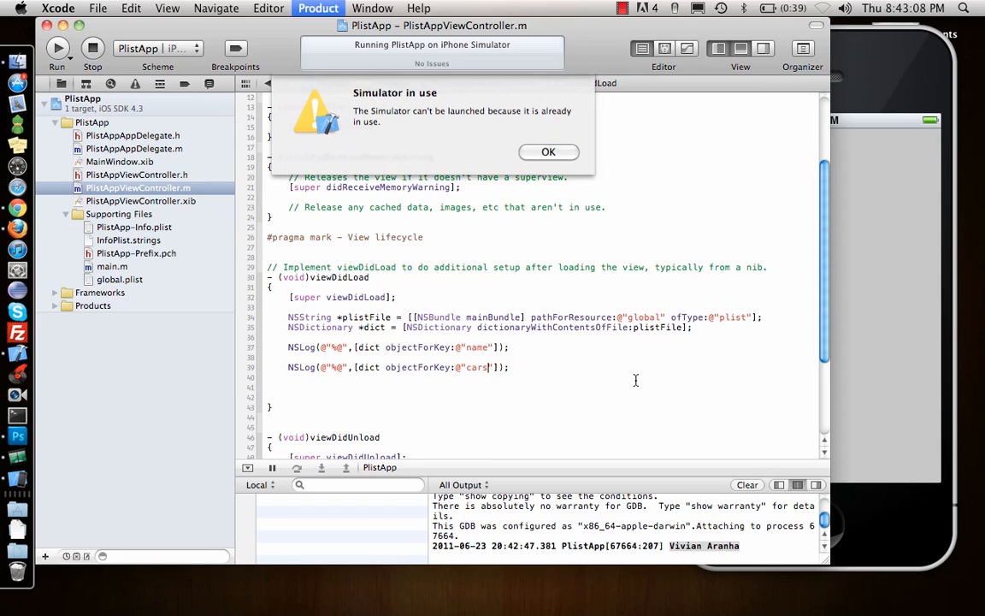
Dismiss the Simulator-in-use alert and run the app to log the cars array honda, mazda, bmw.
left_click(548, 151)
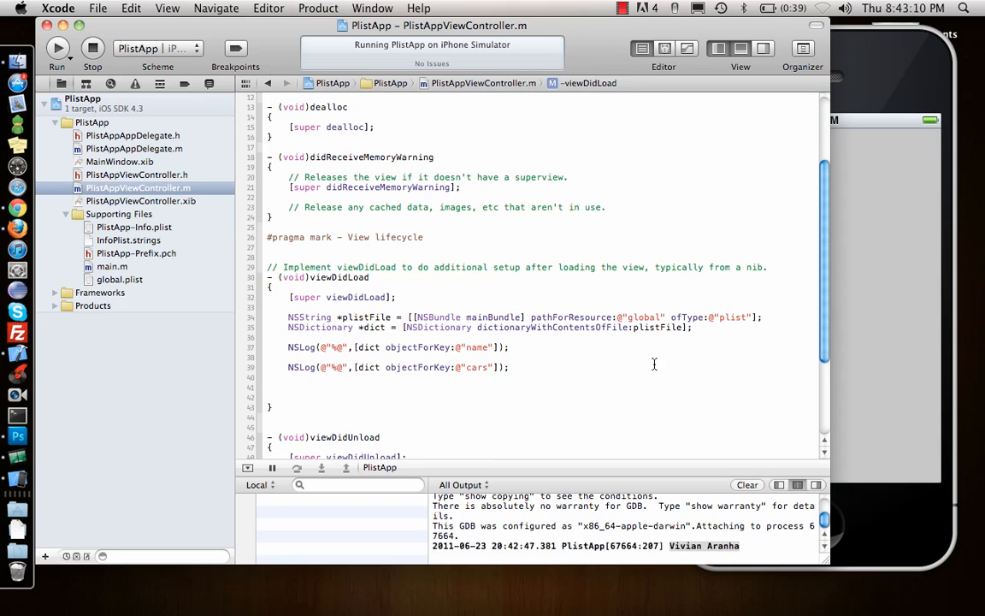
left_click(56, 49)
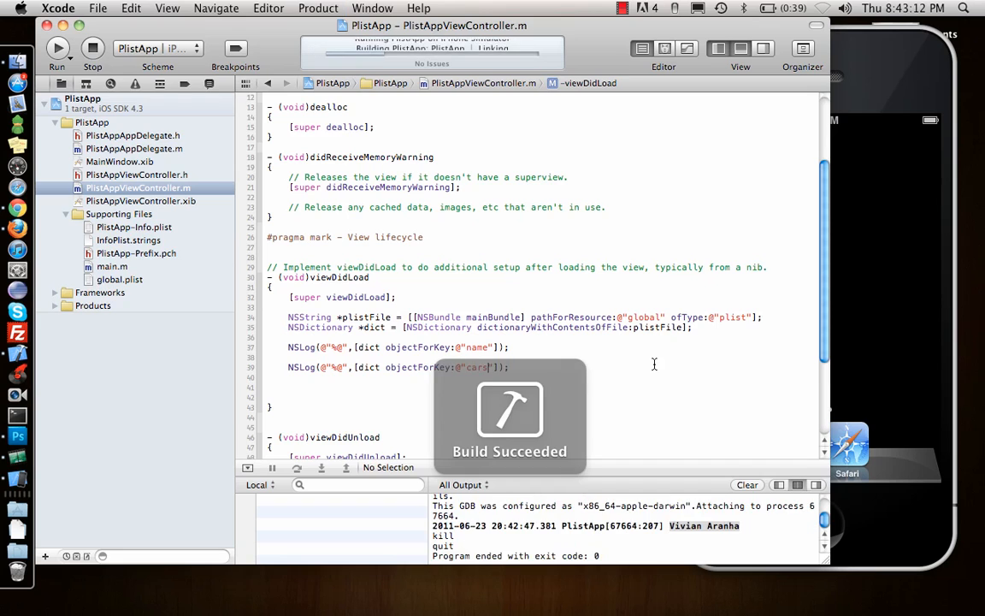
left_click(56, 48)
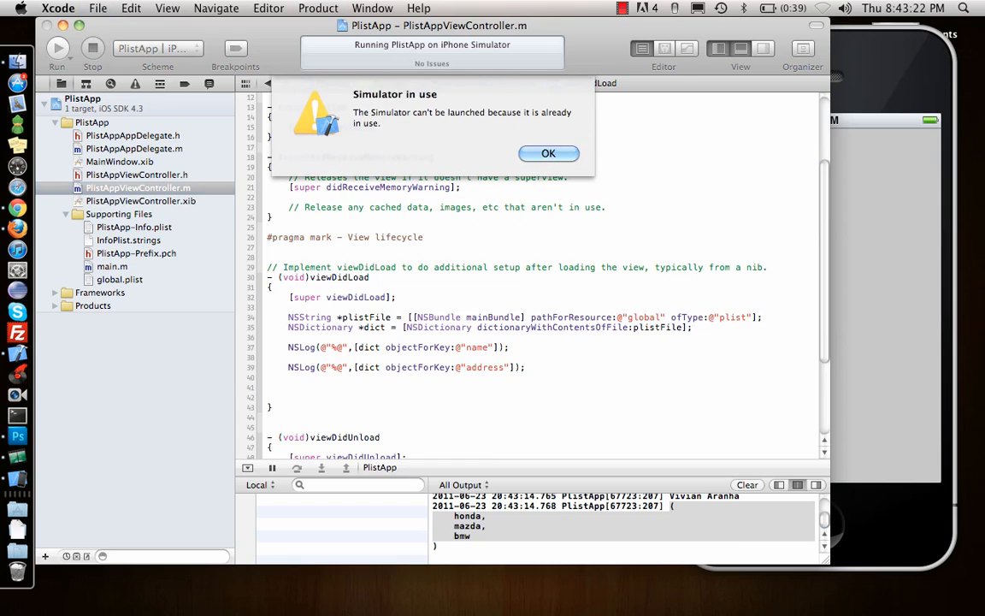
Run with the key @"address", which logs (null), and check its spelling in global.plist.
left_click(547, 154)
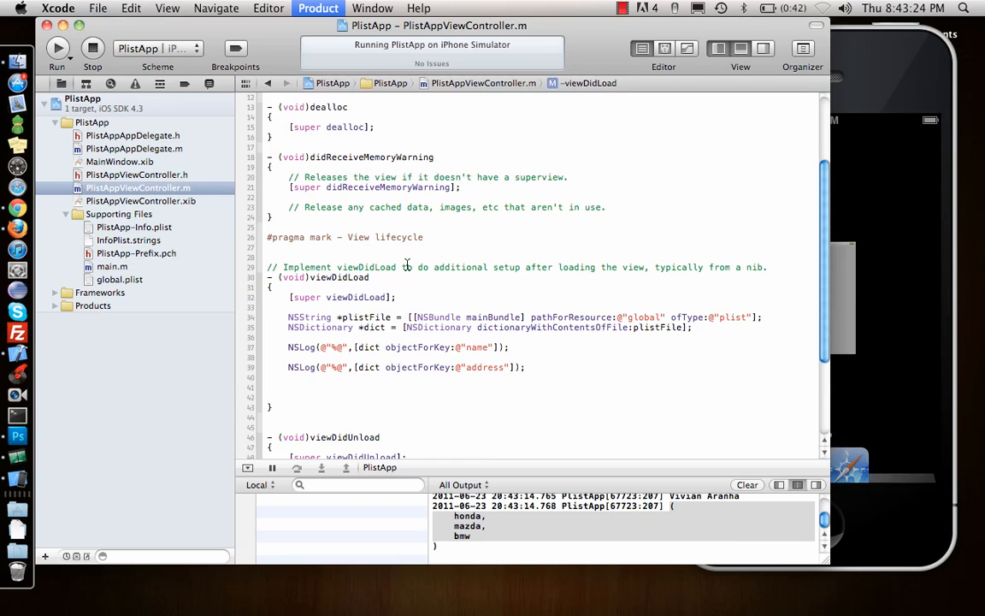
left_click(58, 49)
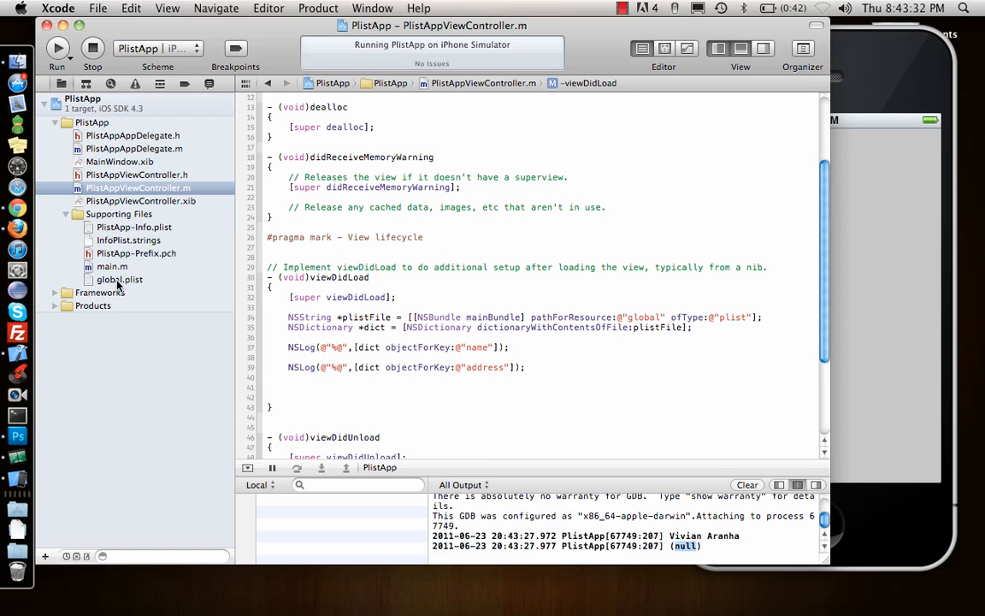
left_click(120, 279)
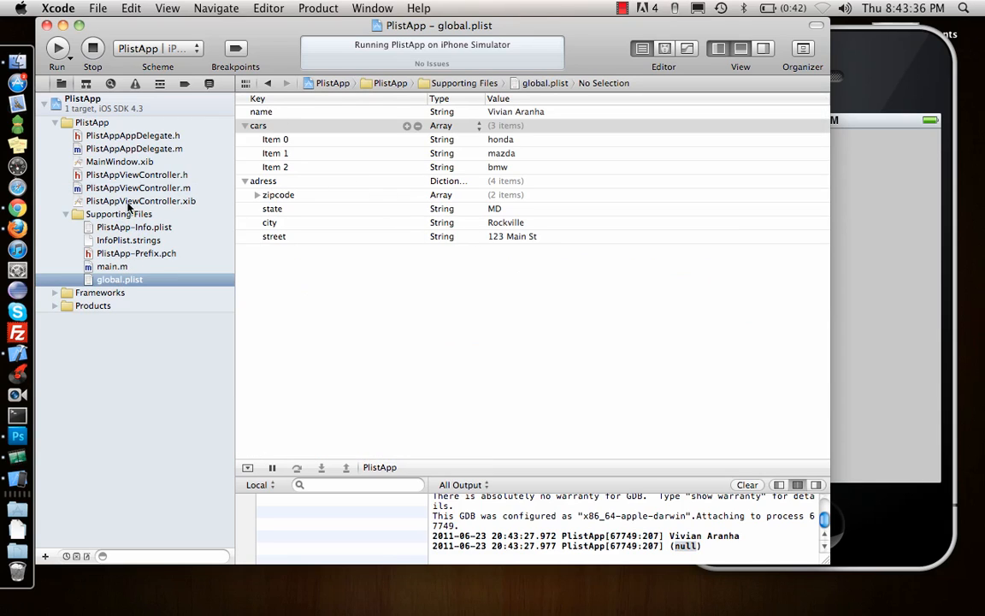
Change the key to @"adress" and run so the console prints the Rockville, MD address dictionary.
left_click(137, 187)
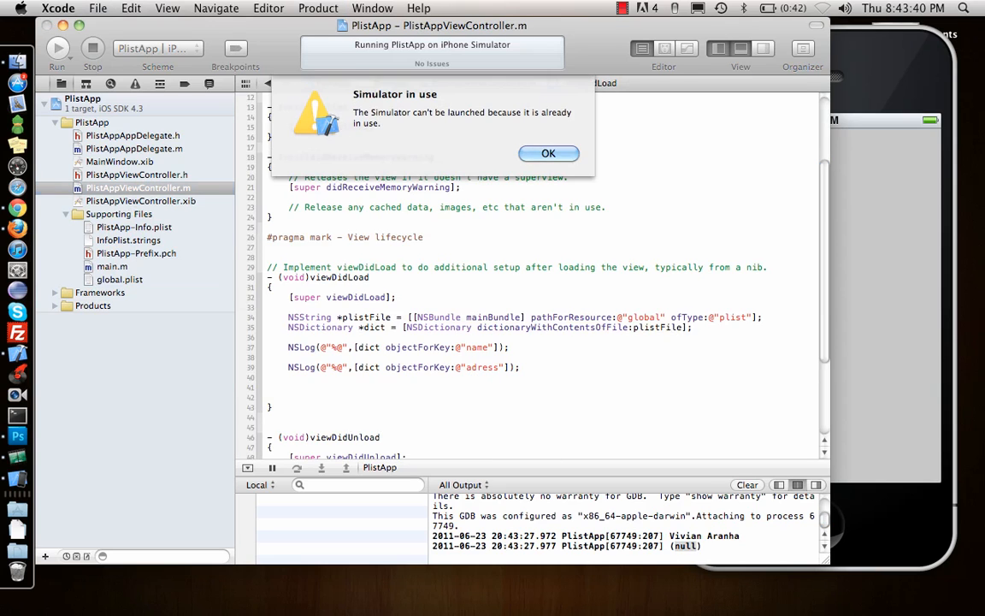
left_click(547, 154)
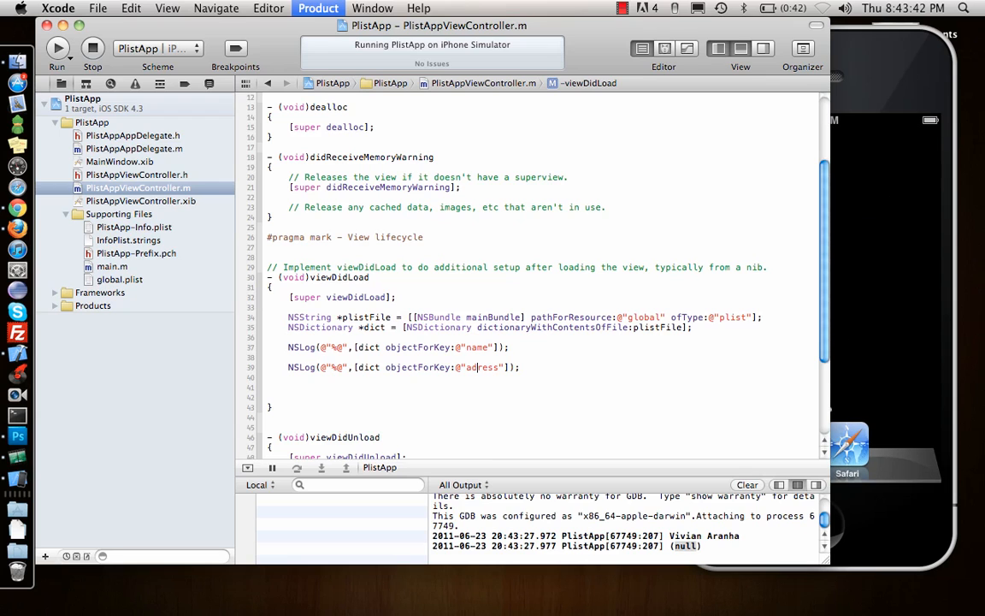
left_click(58, 49)
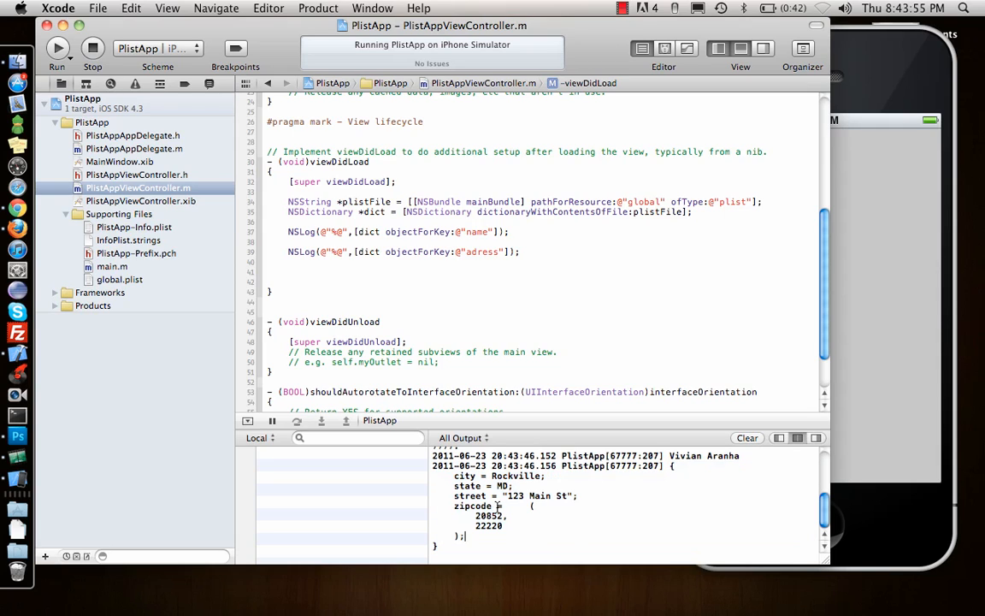
mouse_move(407, 290)
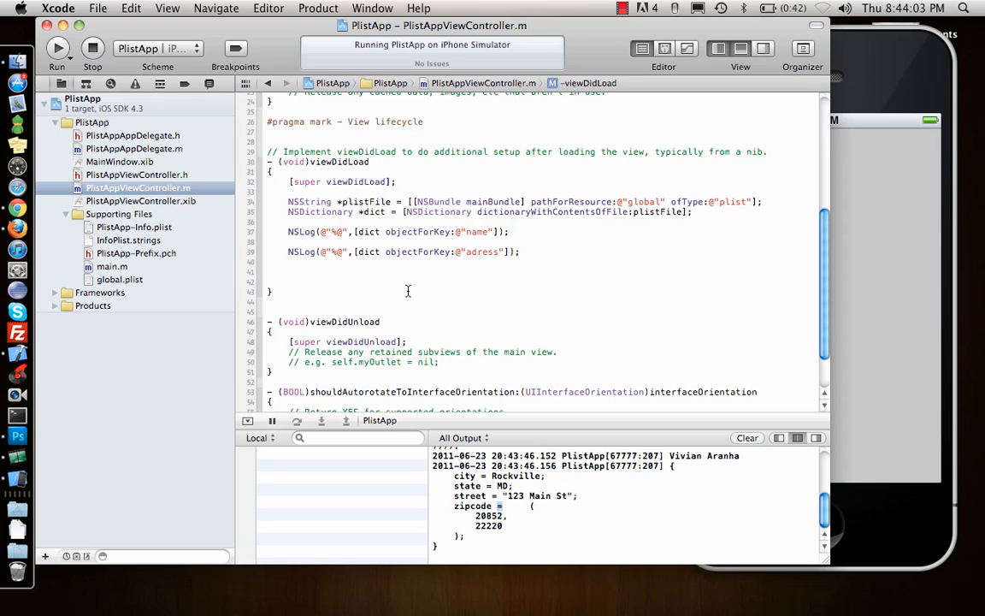
mouse_move(147, 281)
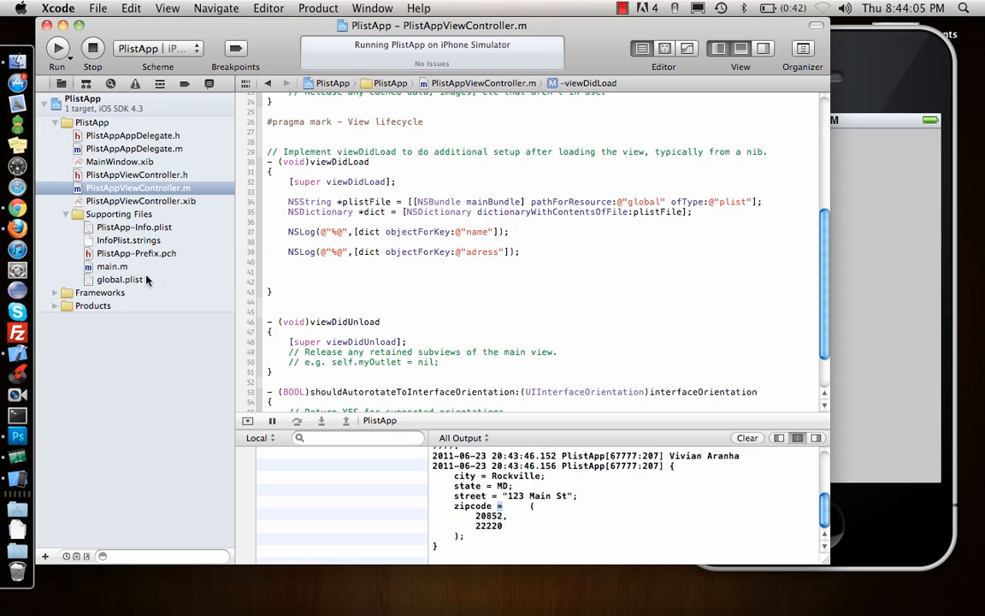
left_click(120, 280)
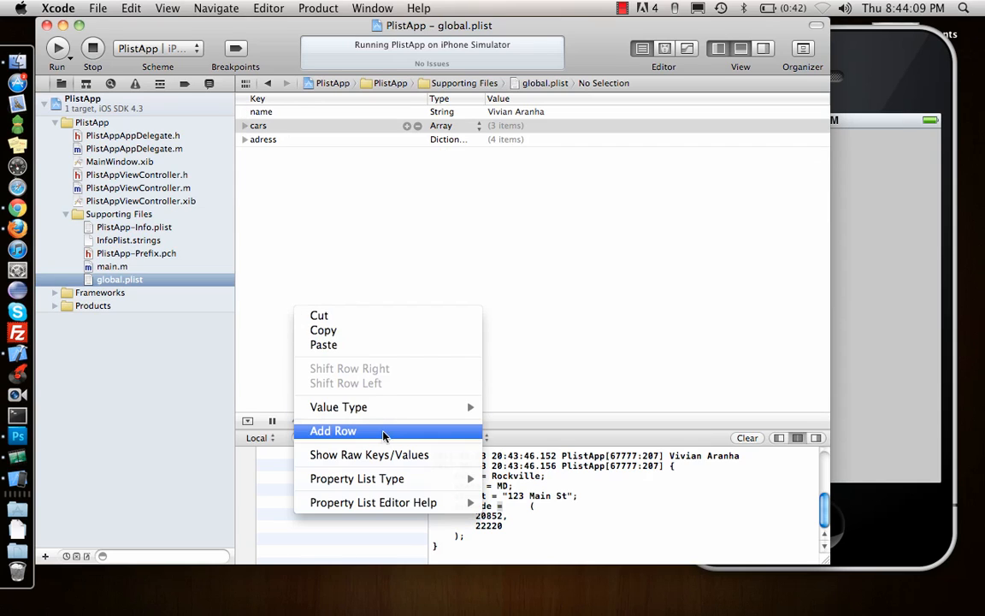
left_click(332, 431)
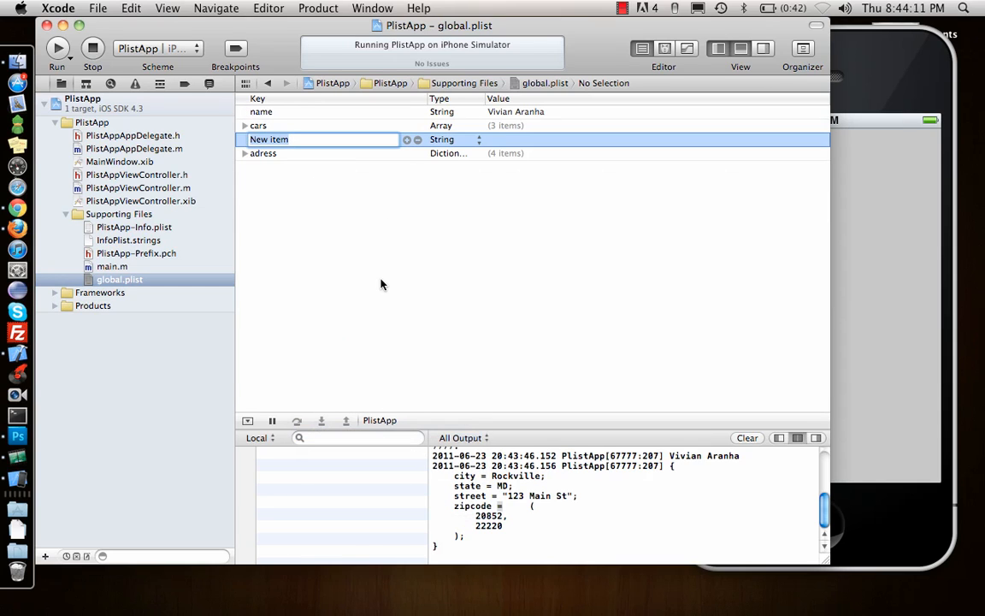
type("Webser")
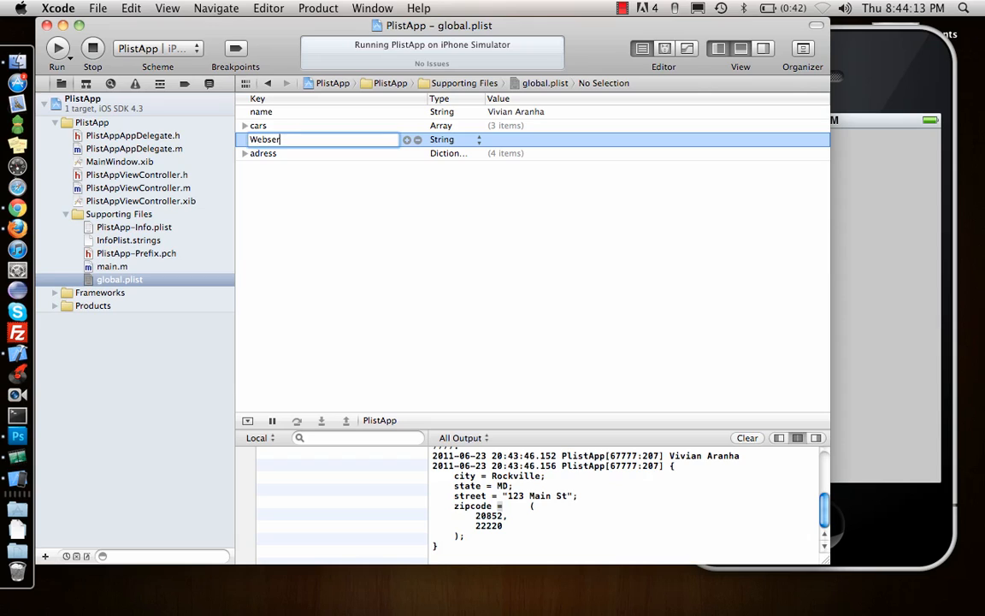
type("vice")
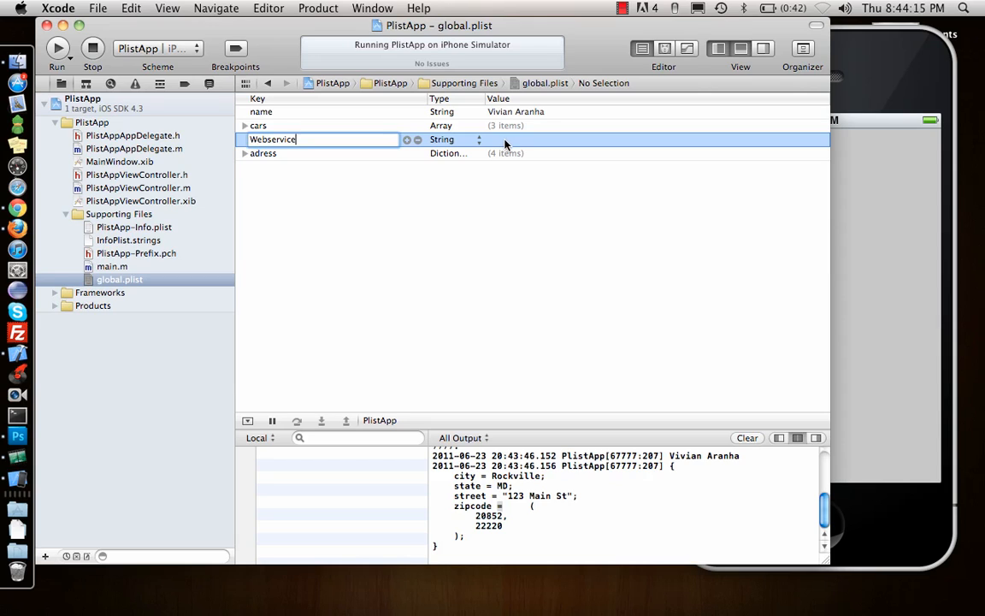
type("http")
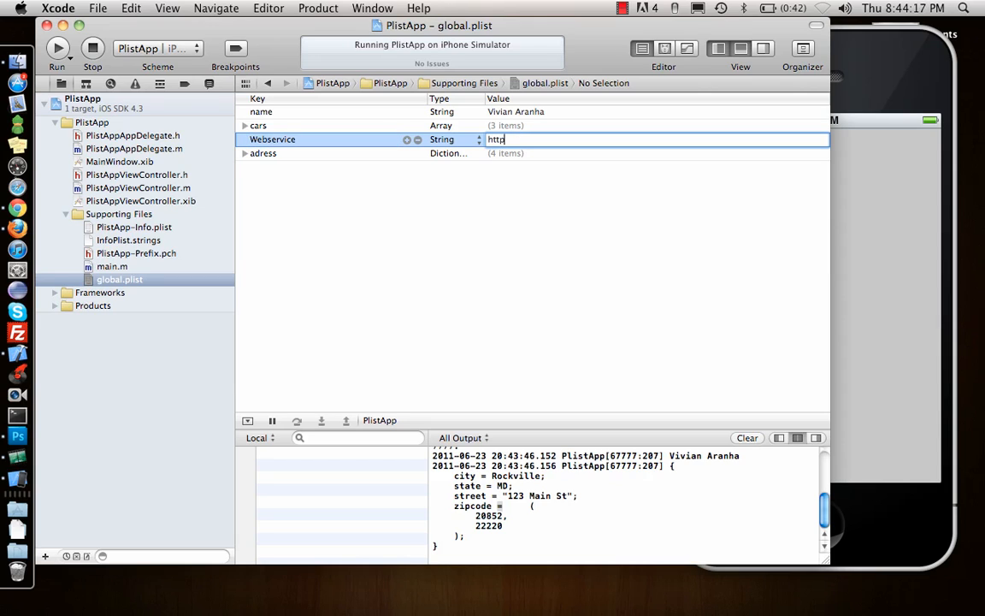
type("://www.google.com")
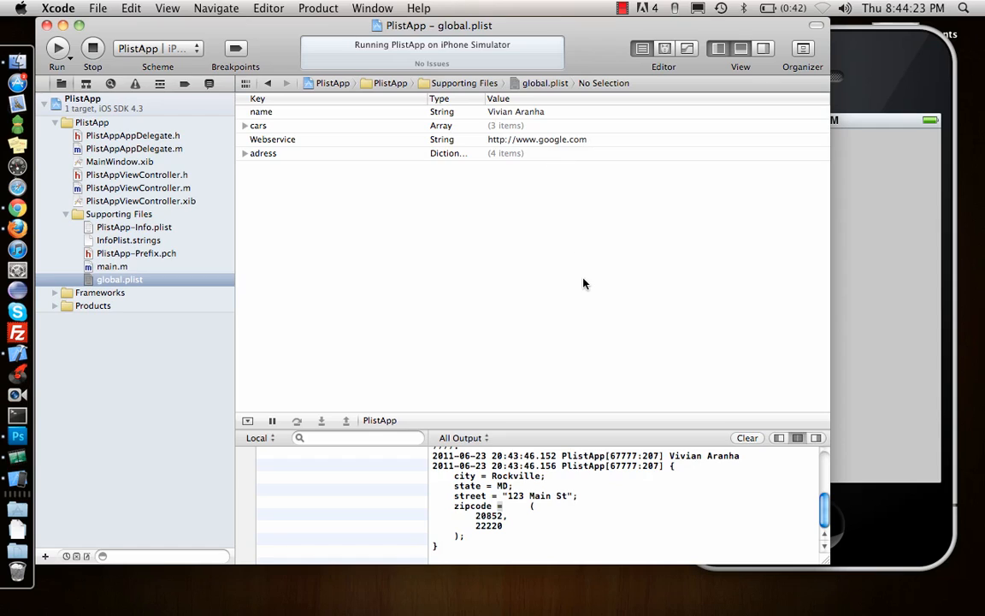
mouse_move(530, 270)
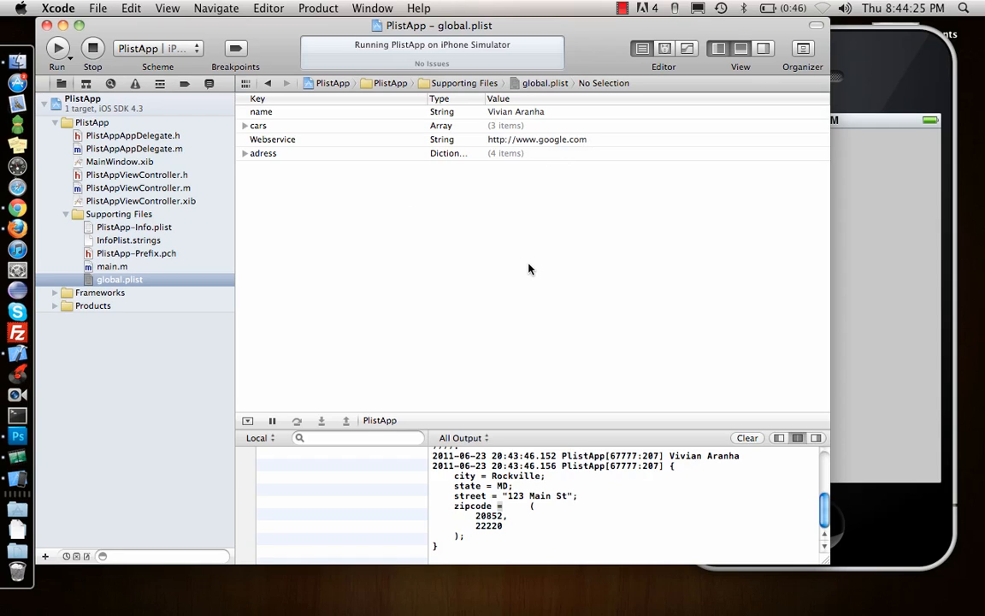